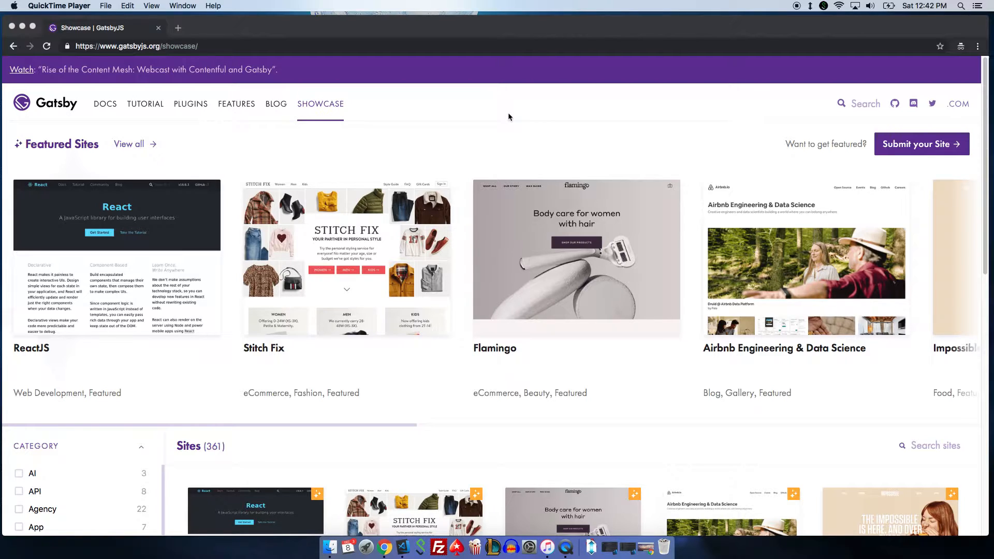
{"action": "mouse_move", "coordinate": [141, 298]}
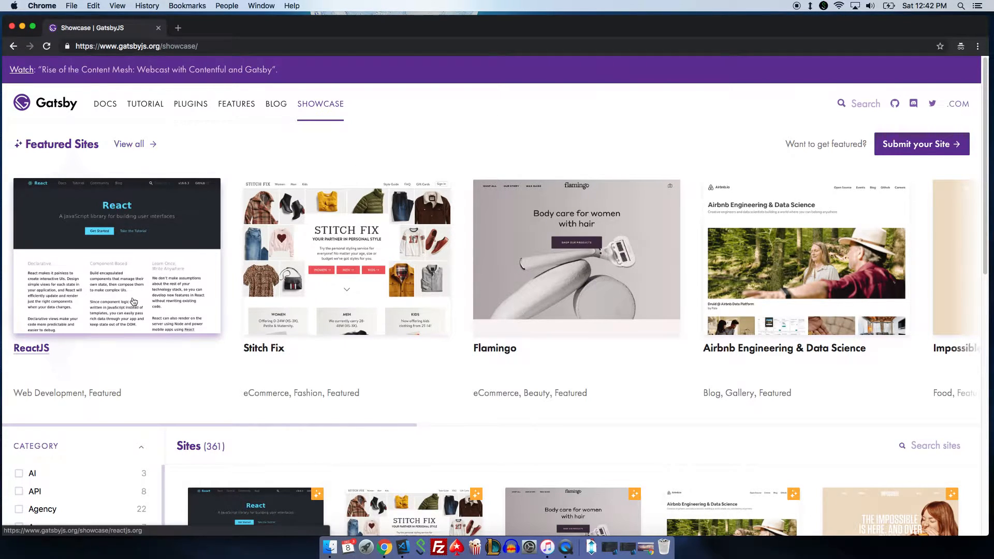
{"action": "mouse_move", "coordinate": [352, 282]}
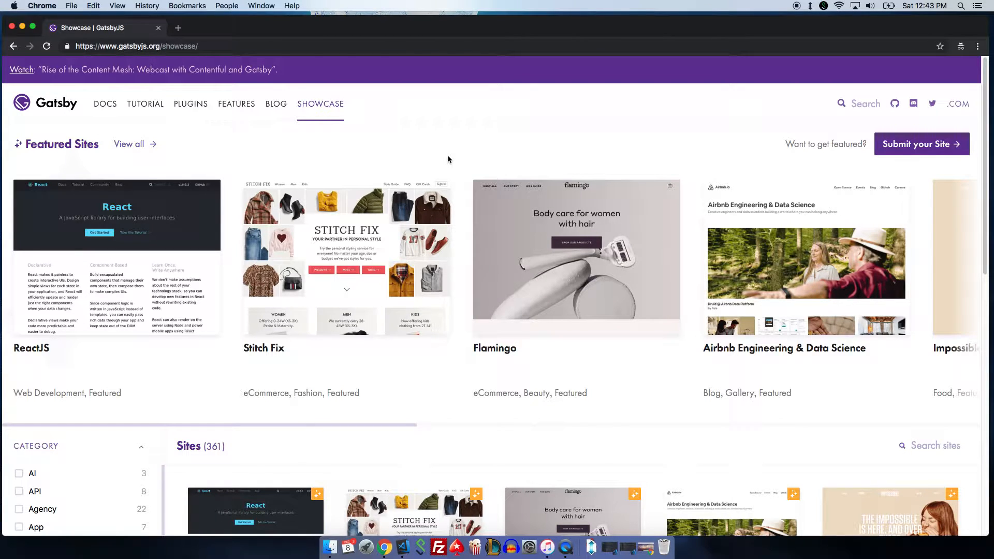
{"action": "mouse_move", "coordinate": [444, 164]}
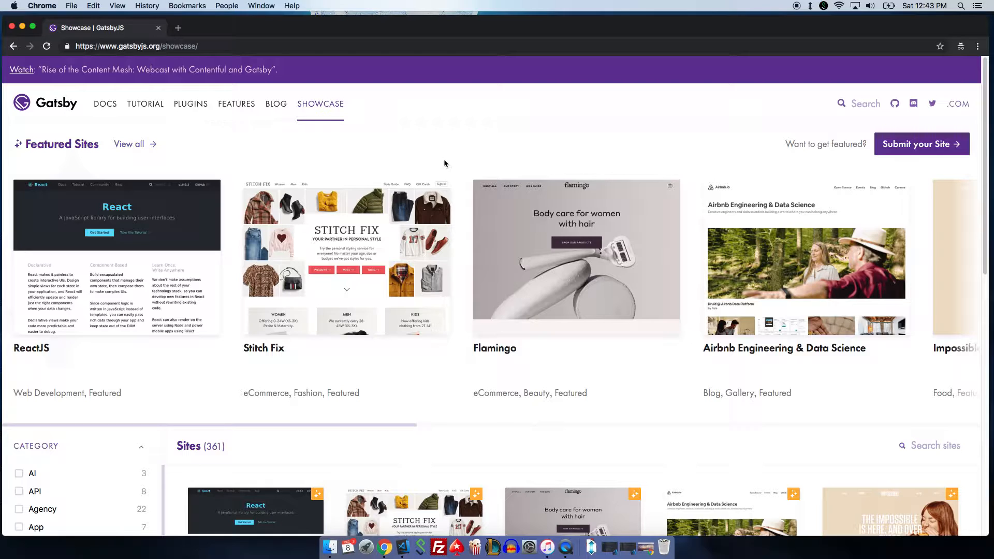
{"action": "mouse_move", "coordinate": [445, 159]}
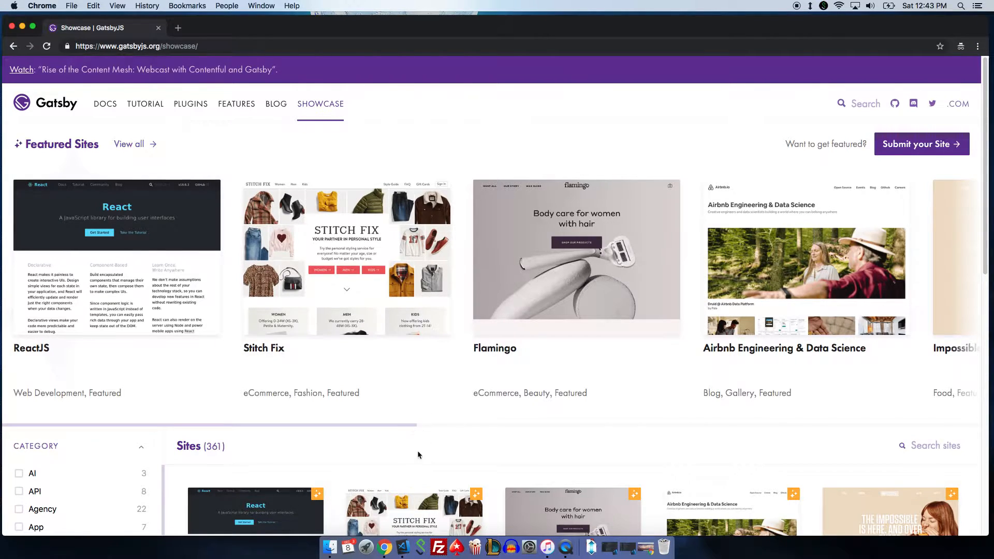
{"action": "mouse_move", "coordinate": [403, 546]}
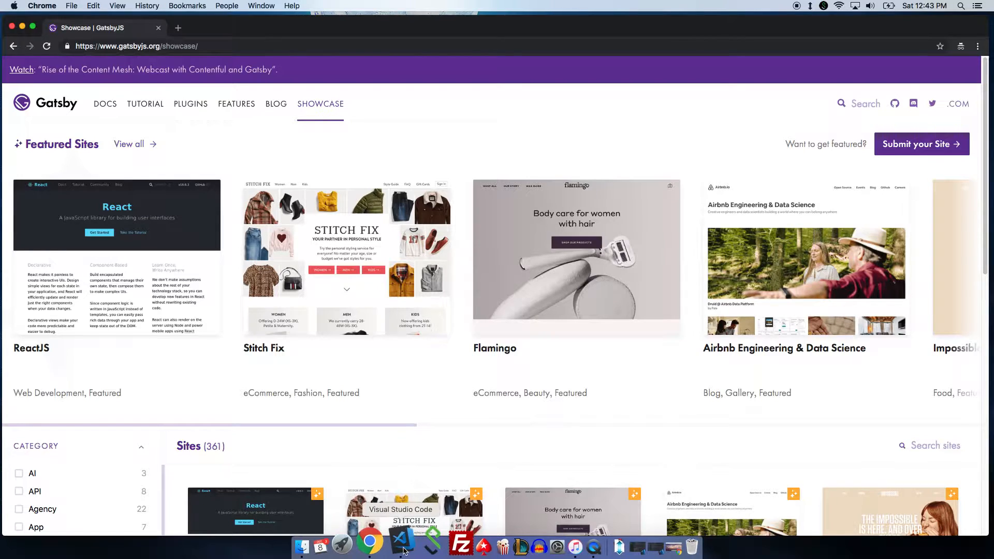
Install the Gatsby CLI globally with npm from the code folder
{"action": "left_click", "coordinate": [402, 545]}
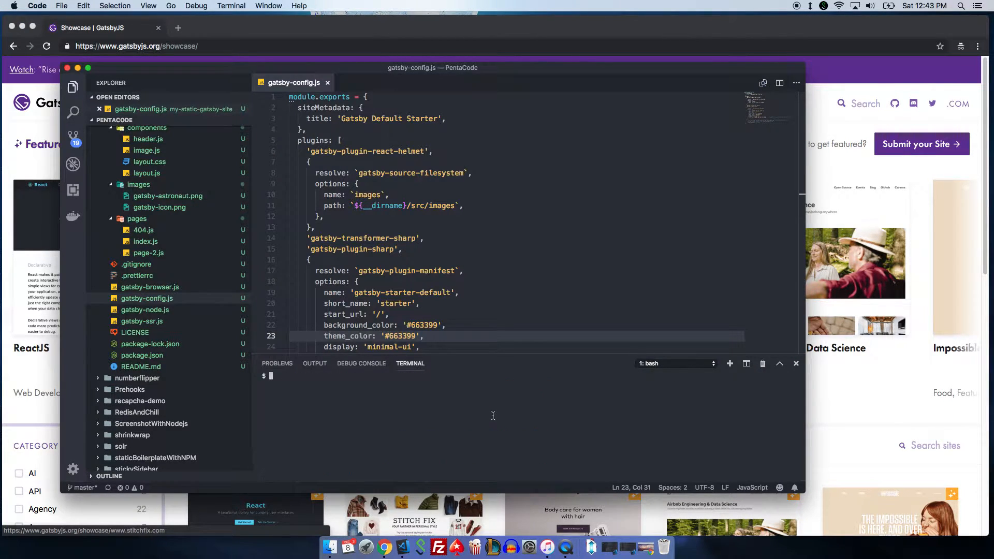
{"action": "type", "text": "cd"}
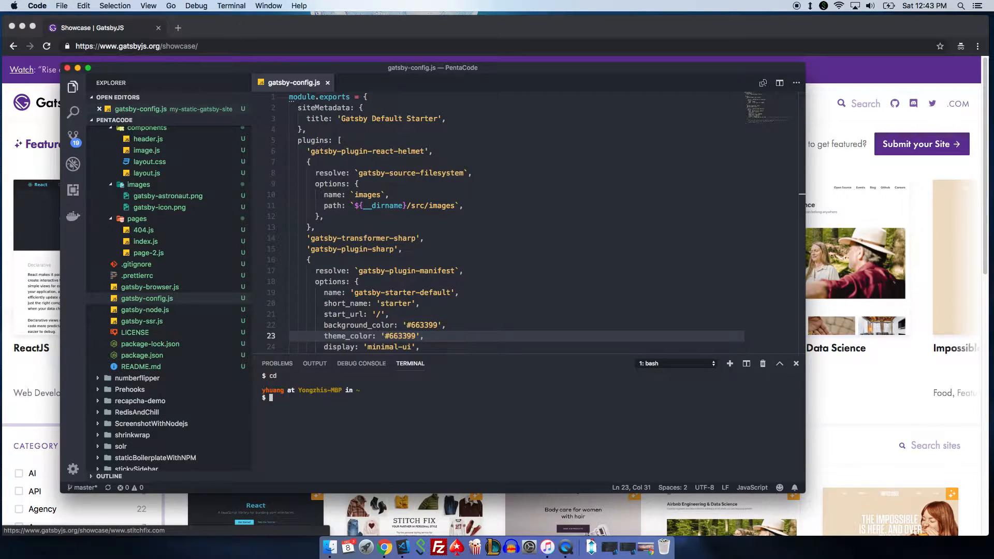
{"action": "type", "text": "code"}
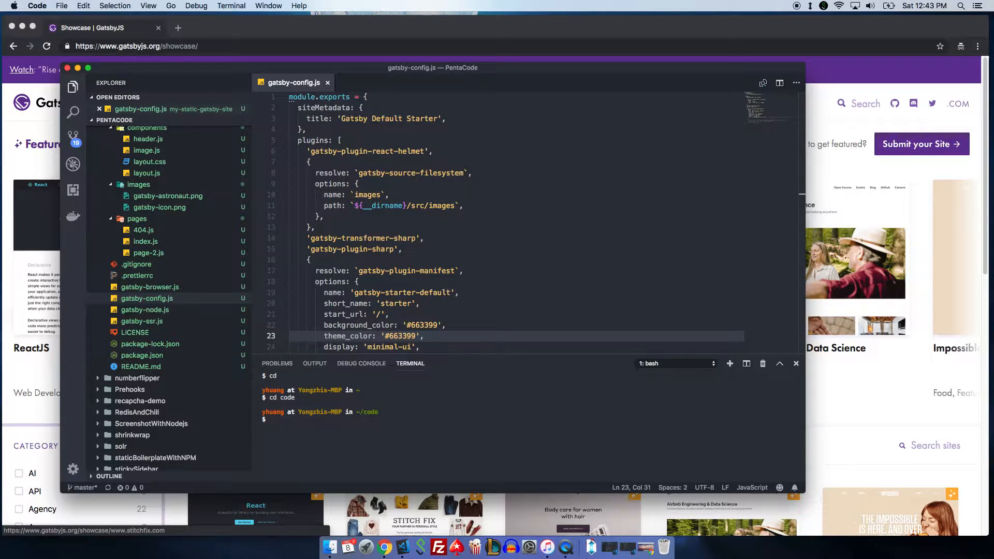
{"action": "type", "text": "npm install --global gatsby"}
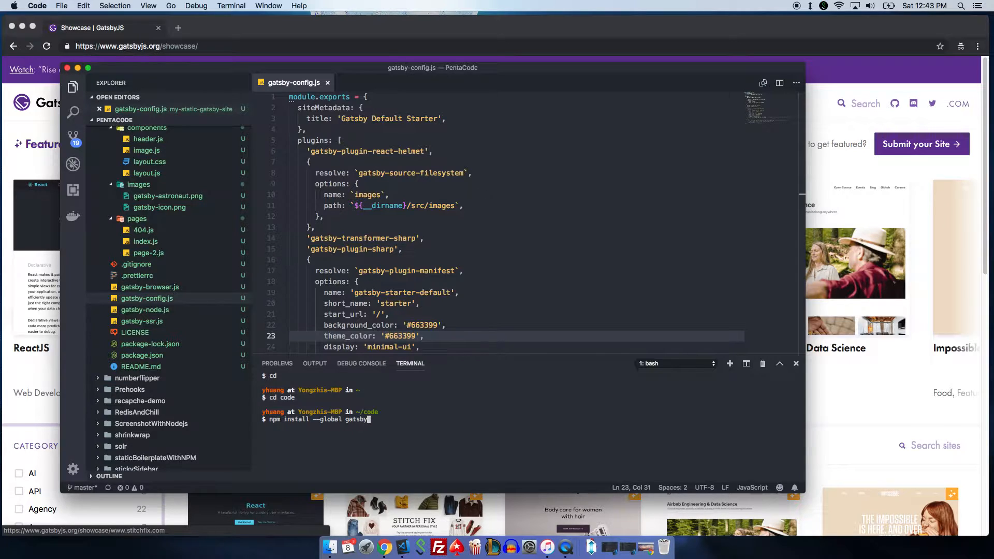
{"action": "type", "text": "-cli"}
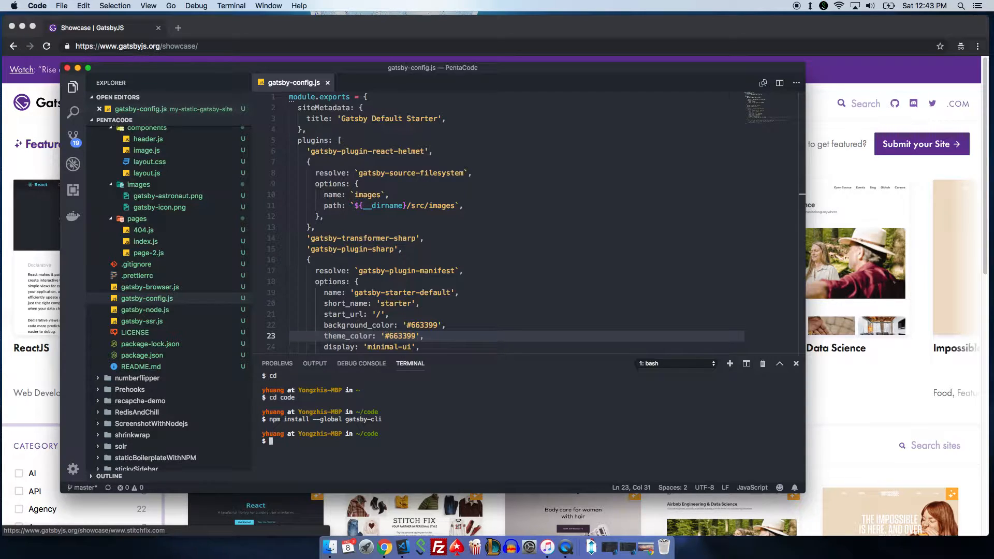
Generate a new Gatsby site named my-static-gatsby-site
{"action": "type", "text": "gatsby new"}
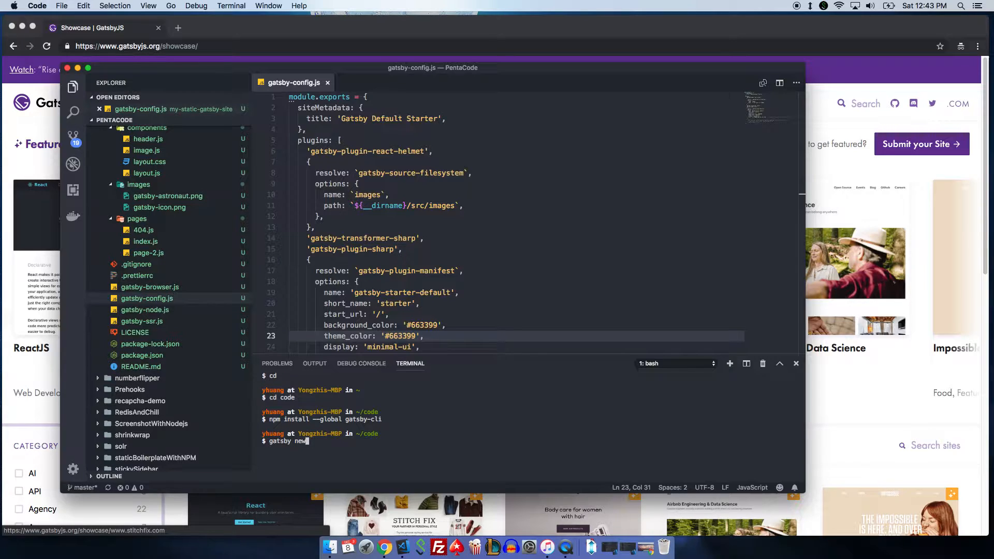
{"action": "type", "text": "my-static"}
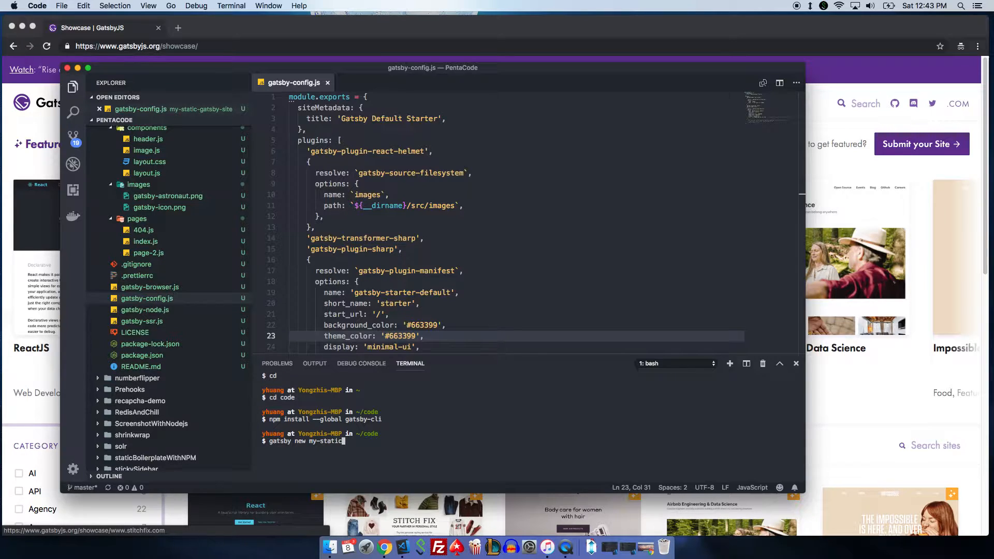
{"action": "type", "text": "gatsby-"}
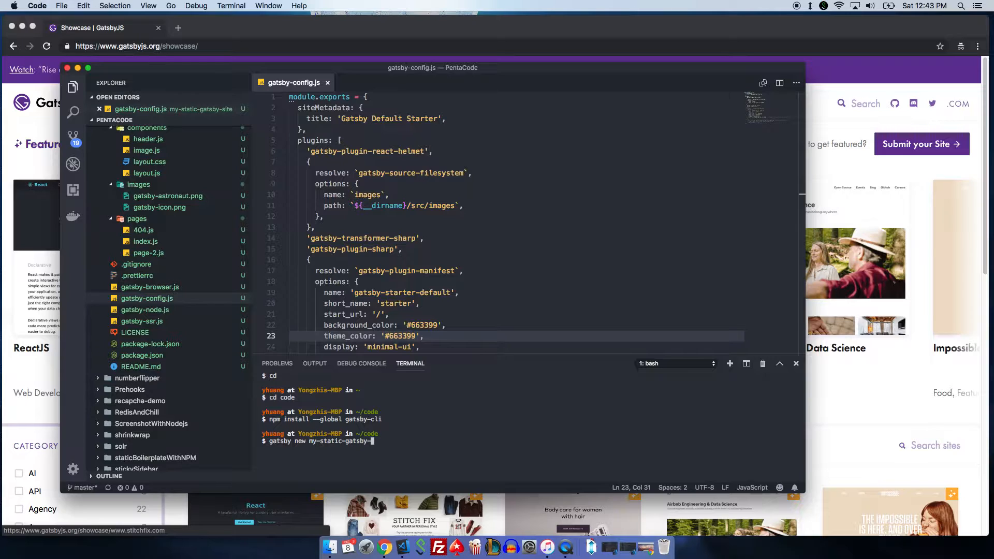
{"action": "type", "text": "site"}
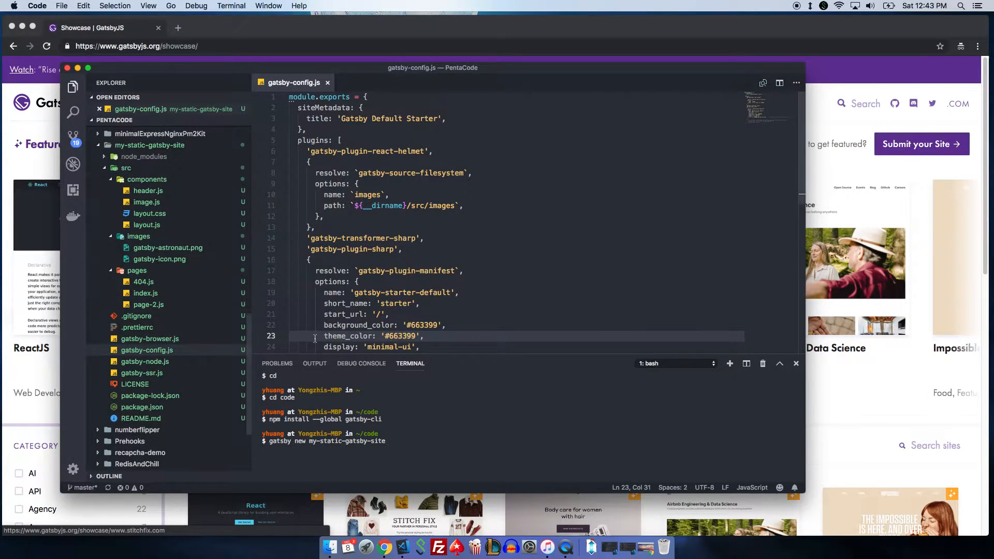
Delete the existing my-static-gatsby-site folder, moving it to the Trash
{"action": "right_click", "coordinate": [149, 145]}
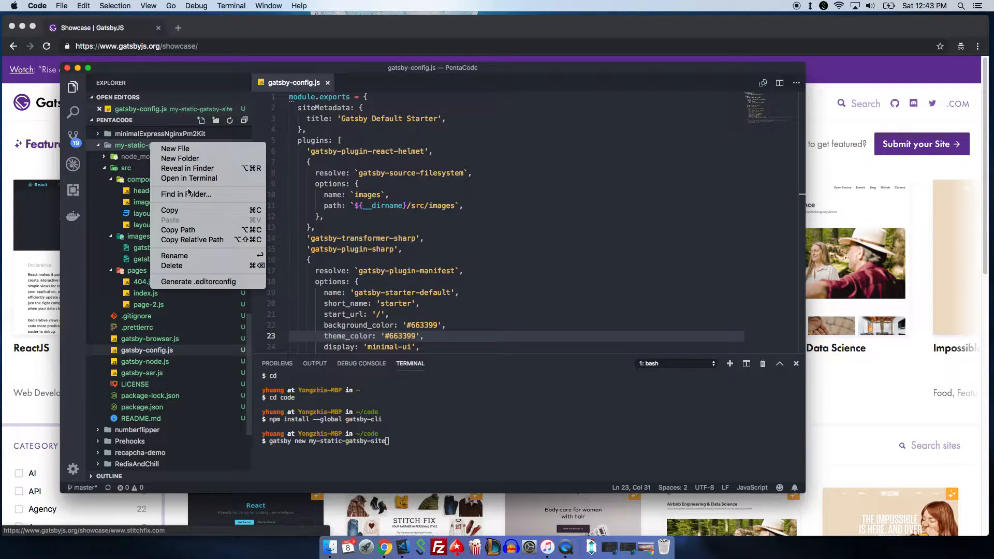
{"action": "left_click", "coordinate": [172, 266]}
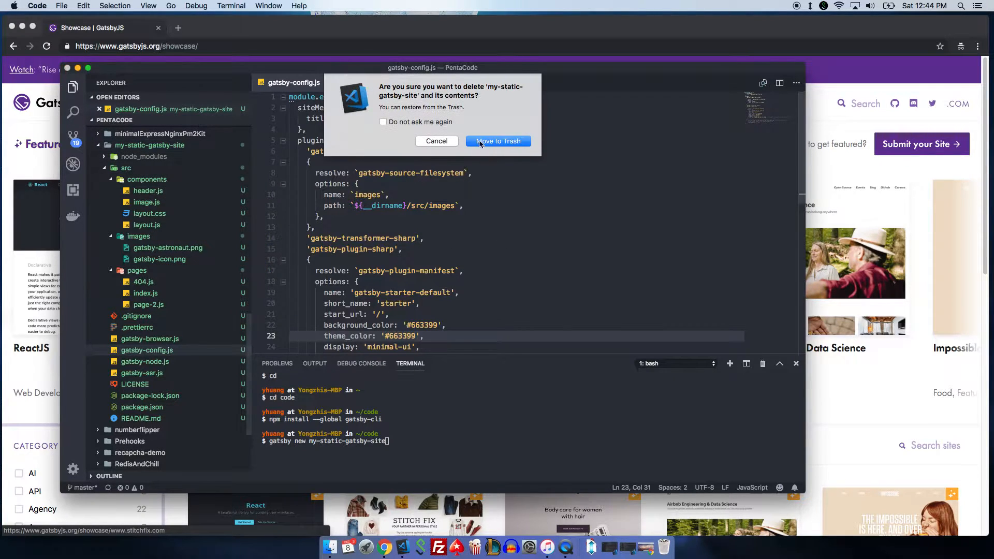
{"action": "left_click", "coordinate": [498, 141]}
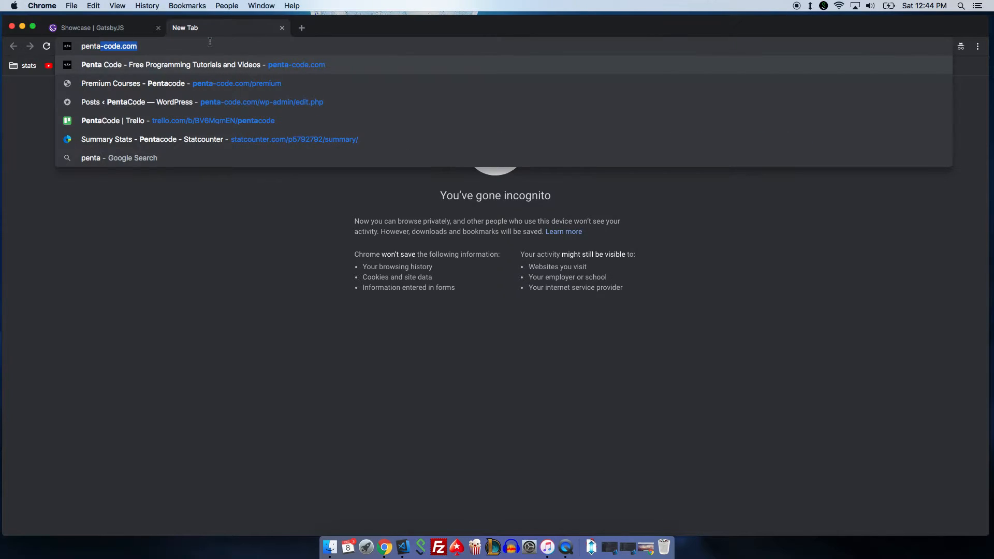
Load the Pentacode premium courses page at penta-code.com in a new tab
{"action": "left_click", "coordinate": [190, 83]}
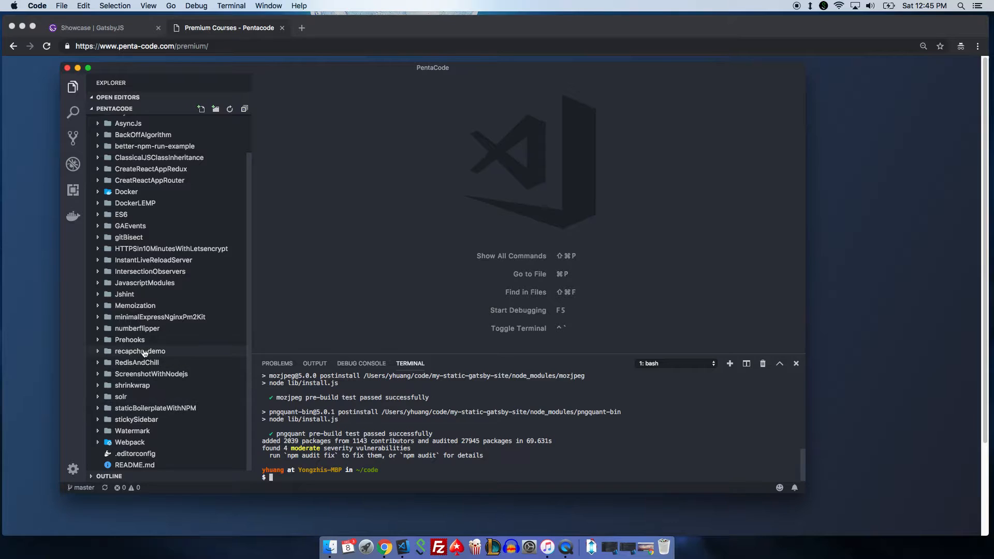
List the folder contents and launch my-static-gatsby-site in its own VS Code window
{"action": "left_click", "coordinate": [230, 108]}
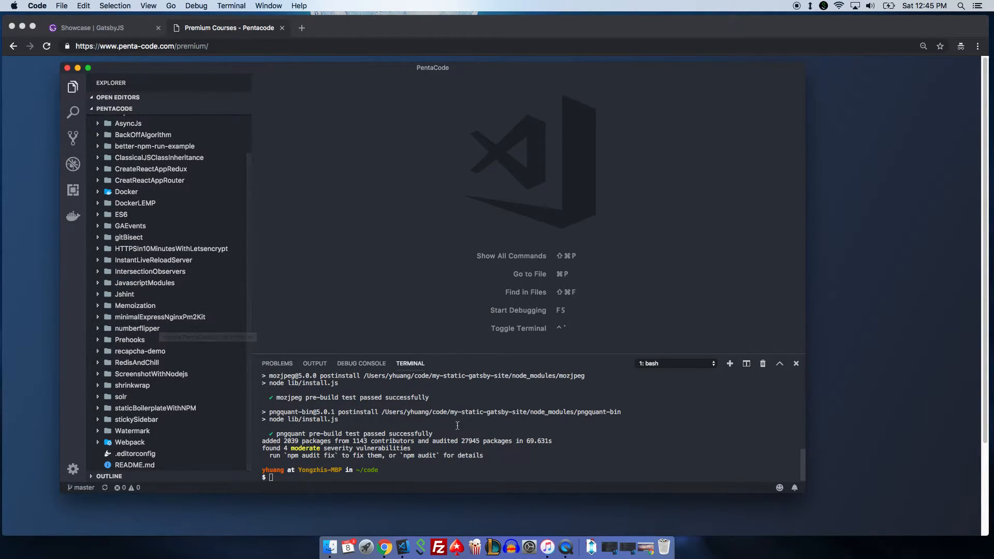
{"action": "type", "text": "ls"}
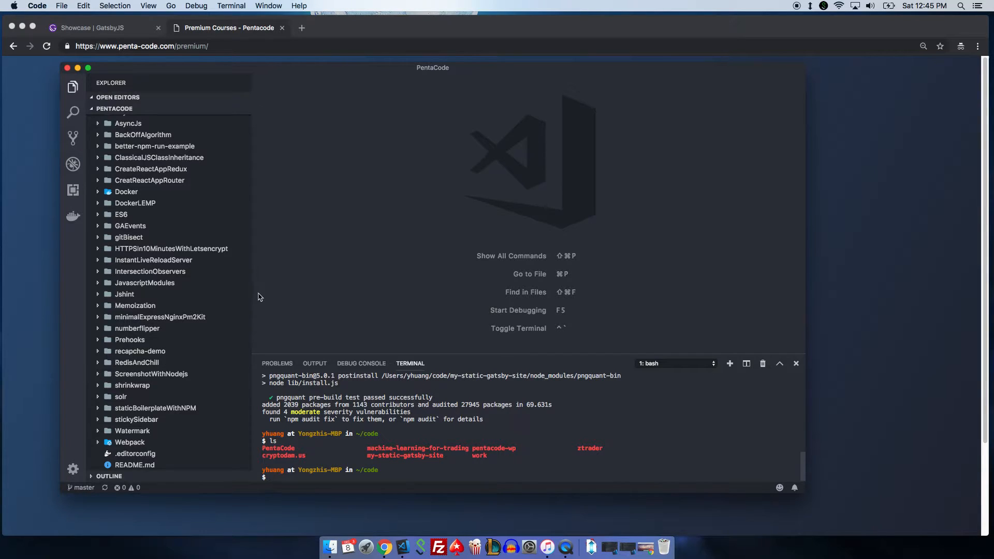
{"action": "type", "text": "c"}
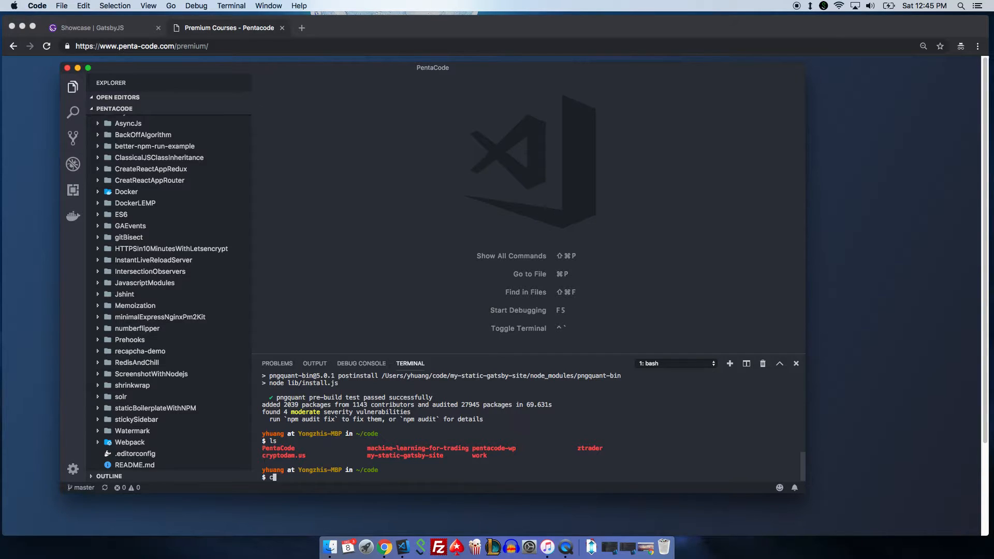
{"action": "type", "text": "ode my-static"}
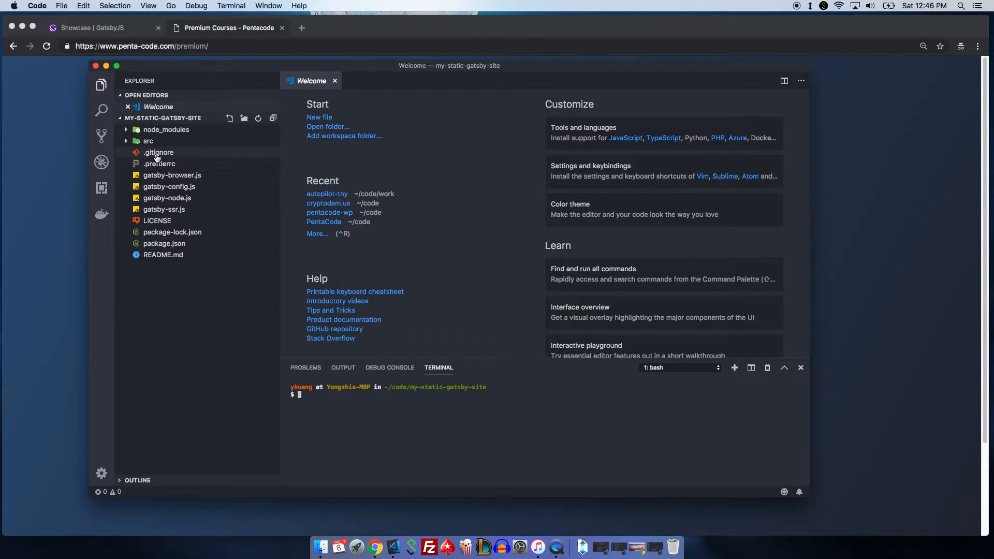
{"action": "mouse_move", "coordinate": [172, 179]}
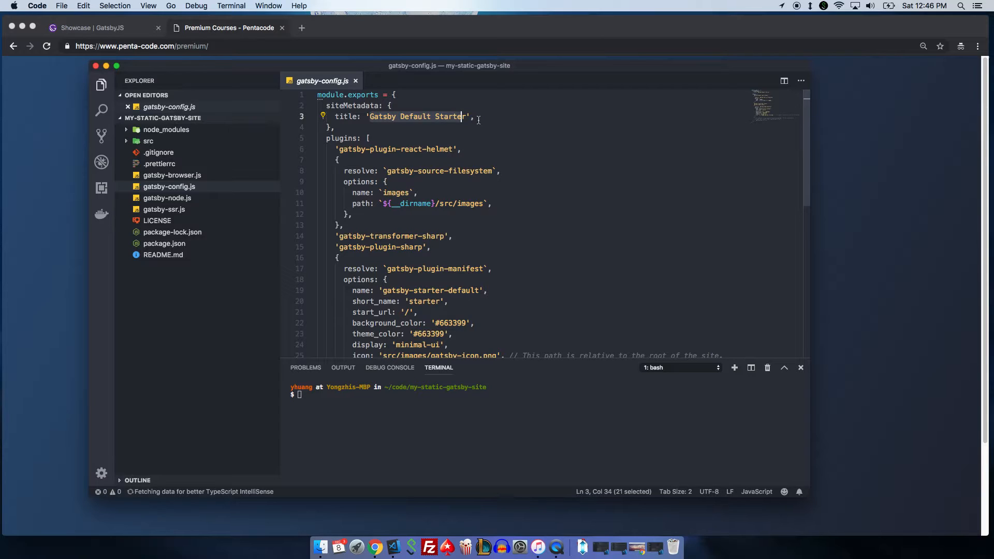
Scroll through gatsby-config.js to review the site title and plugin settings
{"action": "scroll", "scroll_direction": "down", "scroll_amount": 3}
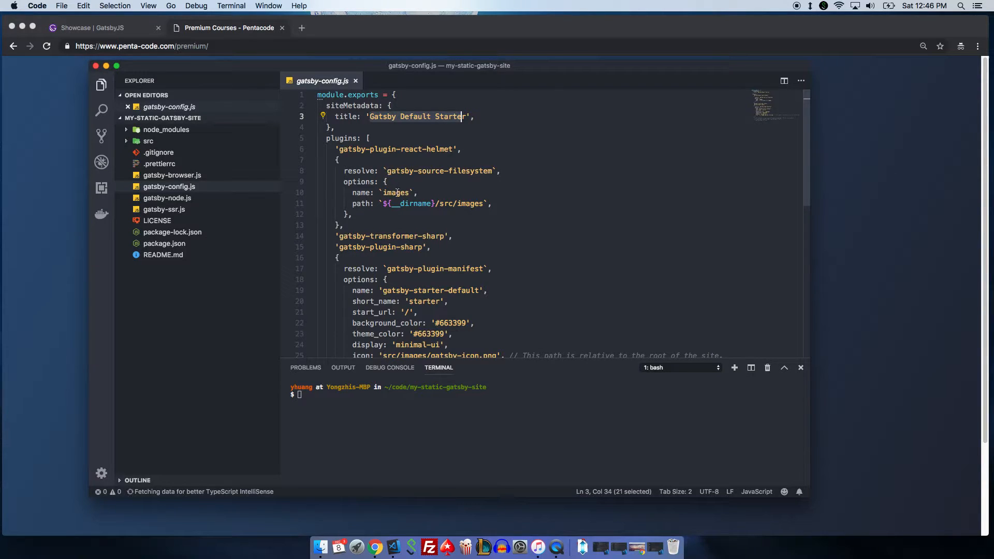
{"action": "scroll", "scroll_direction": "down", "scroll_amount": 3}
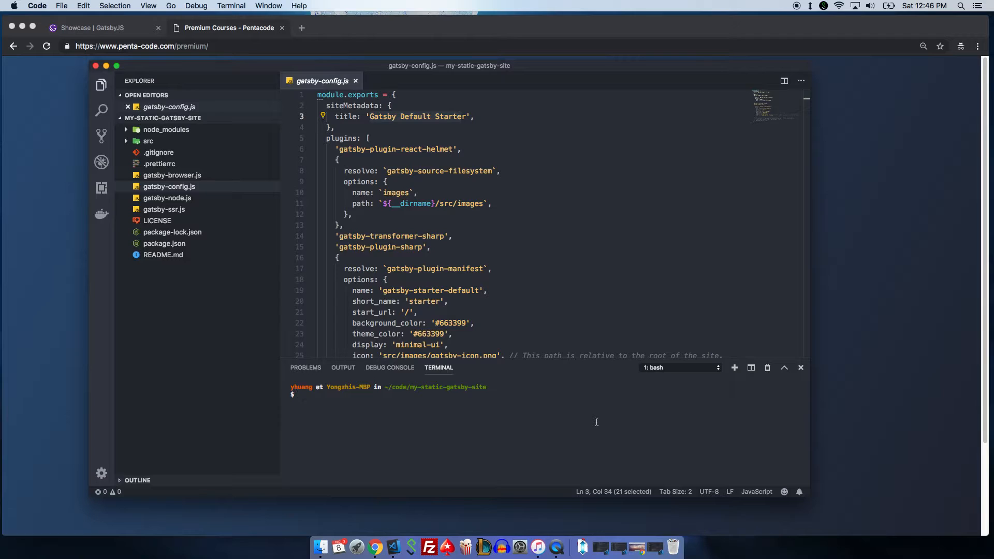
Run the npm develop script so the site compiles and serves at localhost:8000
{"action": "type", "text": "np"}
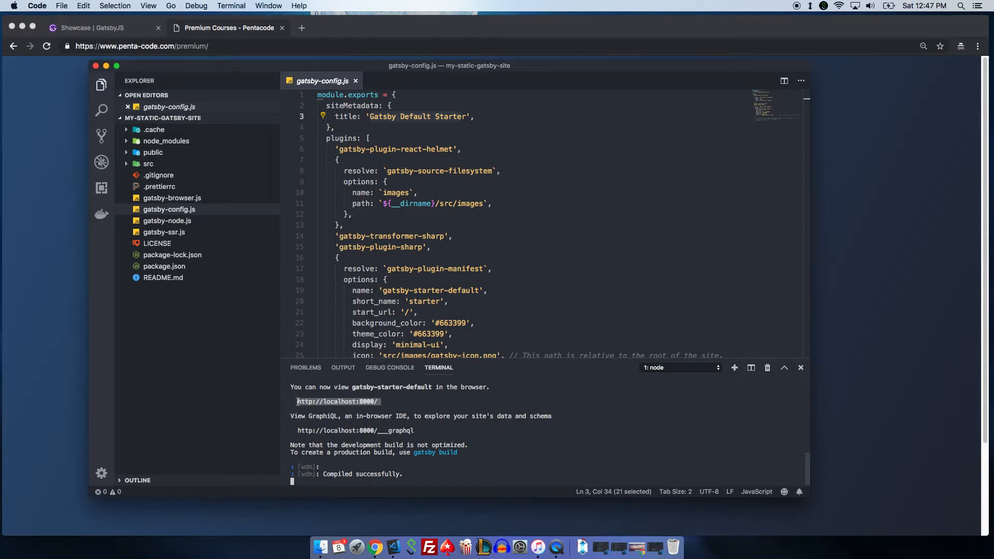
{"action": "mouse_move", "coordinate": [406, 430]}
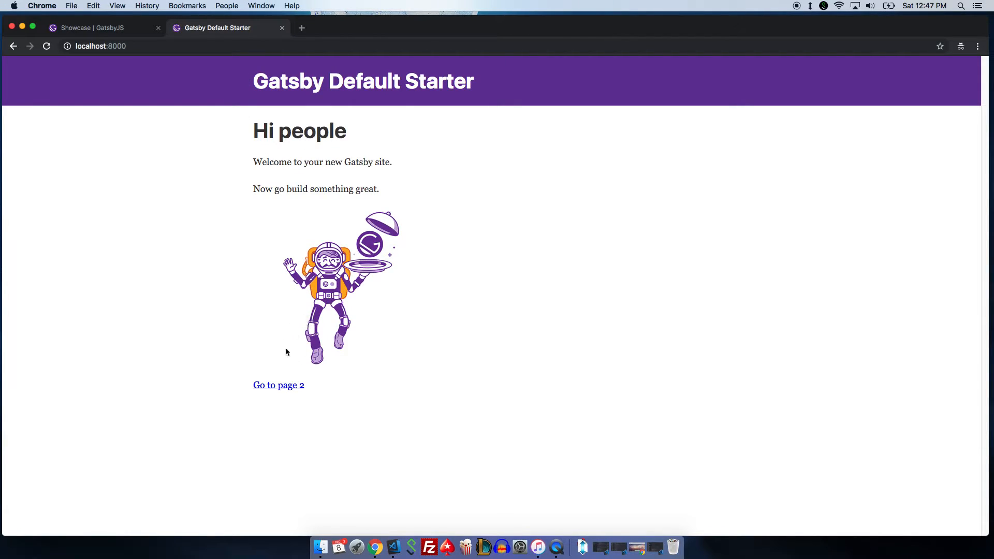
Visit the site's second page, return to the homepage, then bring VS Code back to the front
{"action": "left_click", "coordinate": [277, 385]}
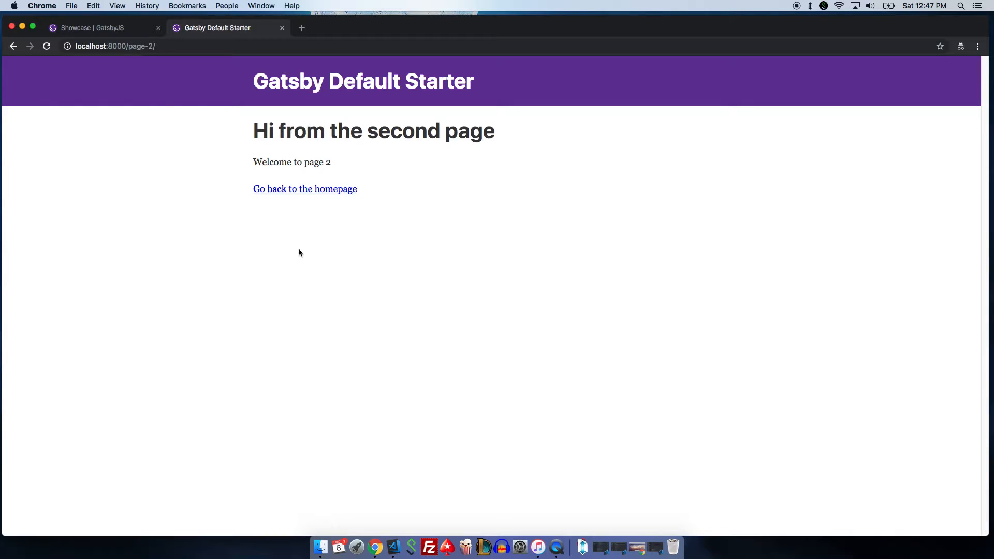
{"action": "left_click", "coordinate": [304, 189]}
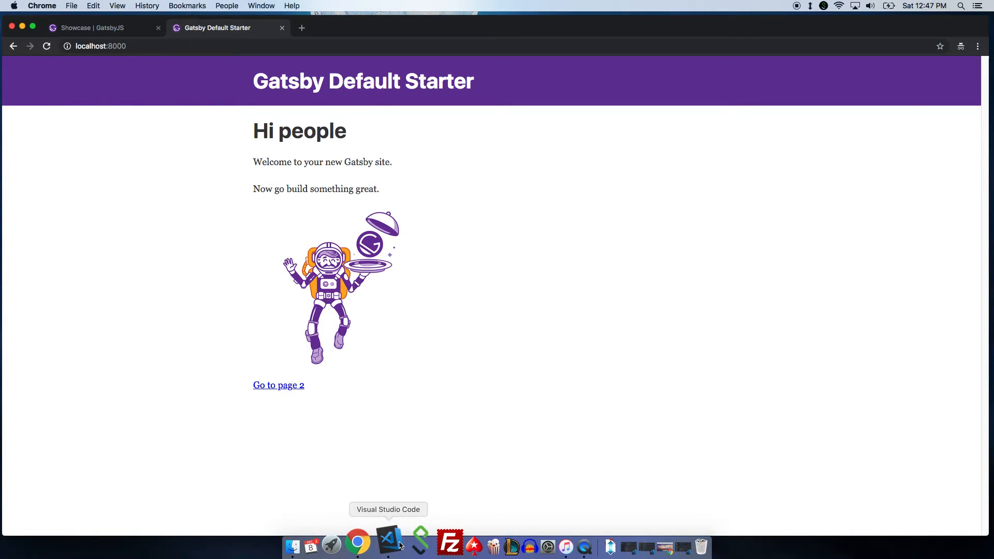
{"action": "left_click", "coordinate": [390, 545]}
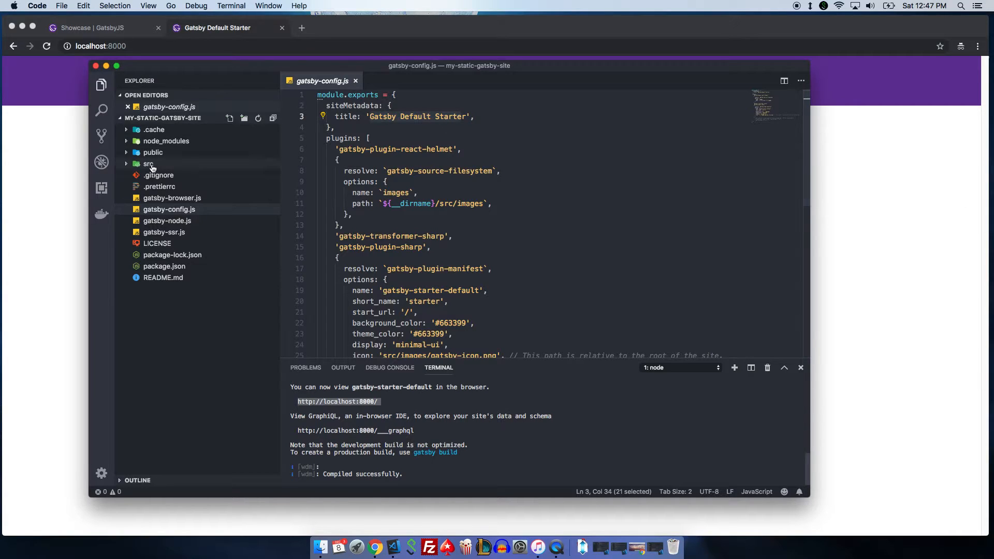
Expand src and its subfolders and review header.js and image.js
{"action": "left_click", "coordinate": [148, 164]}
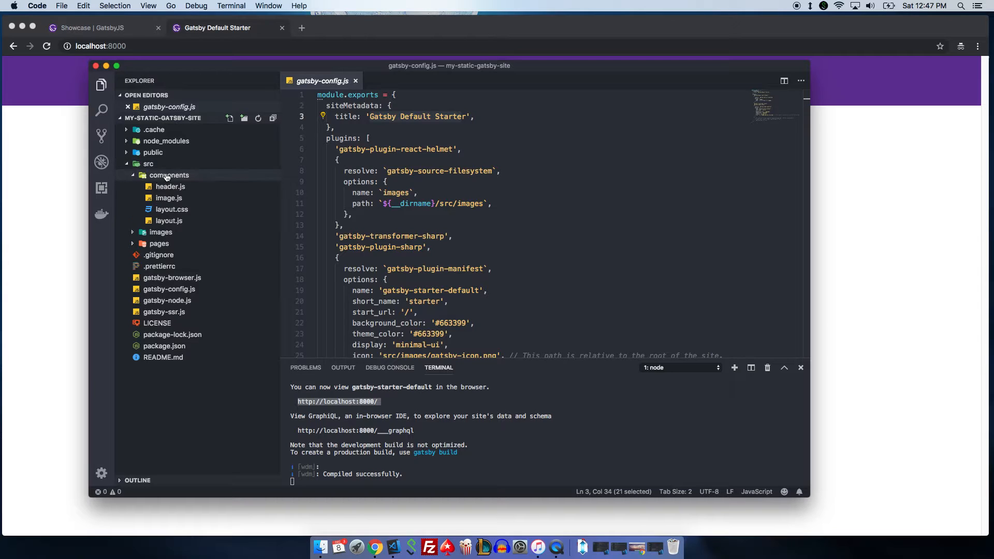
{"action": "left_click", "coordinate": [161, 232]}
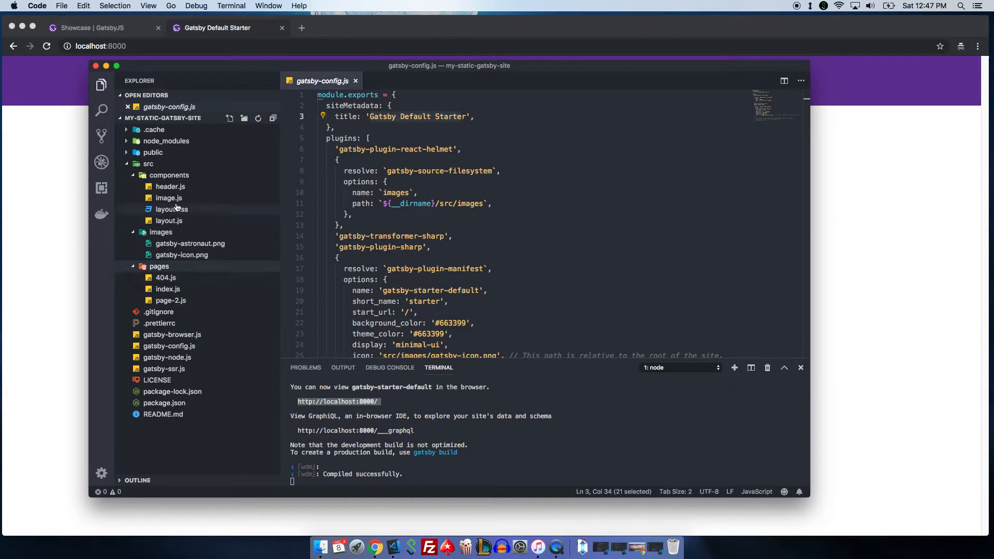
{"action": "mouse_move", "coordinate": [188, 196]}
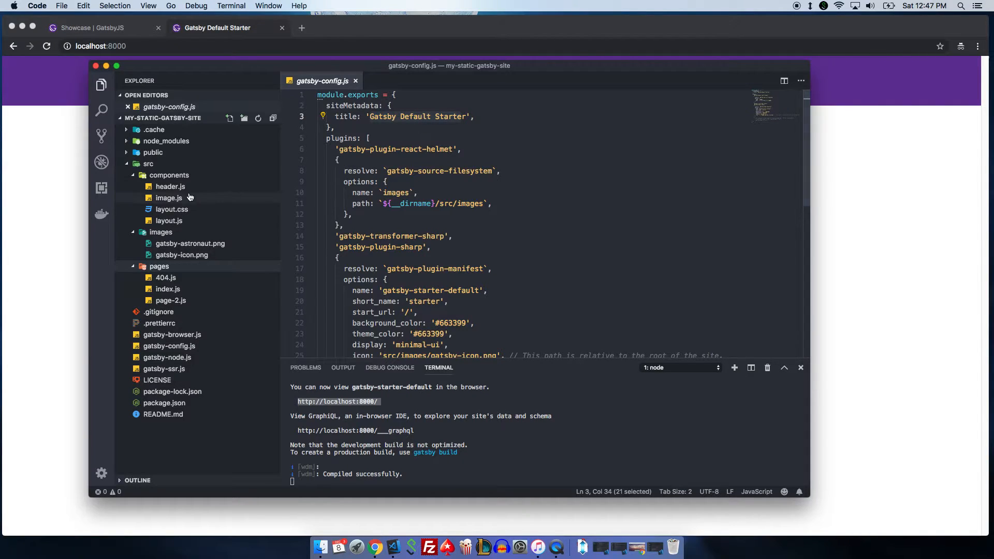
{"action": "mouse_move", "coordinate": [168, 175]}
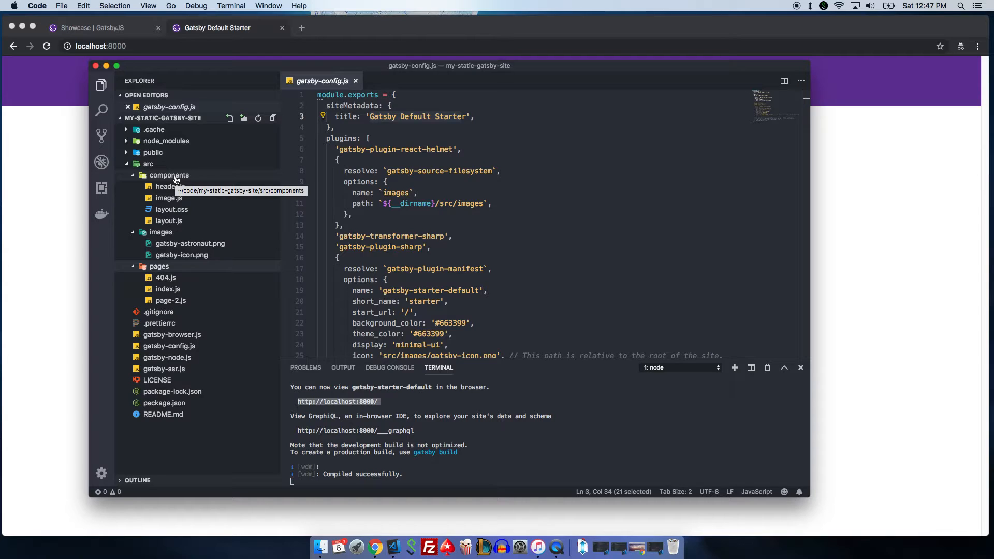
{"action": "left_click", "coordinate": [171, 187]}
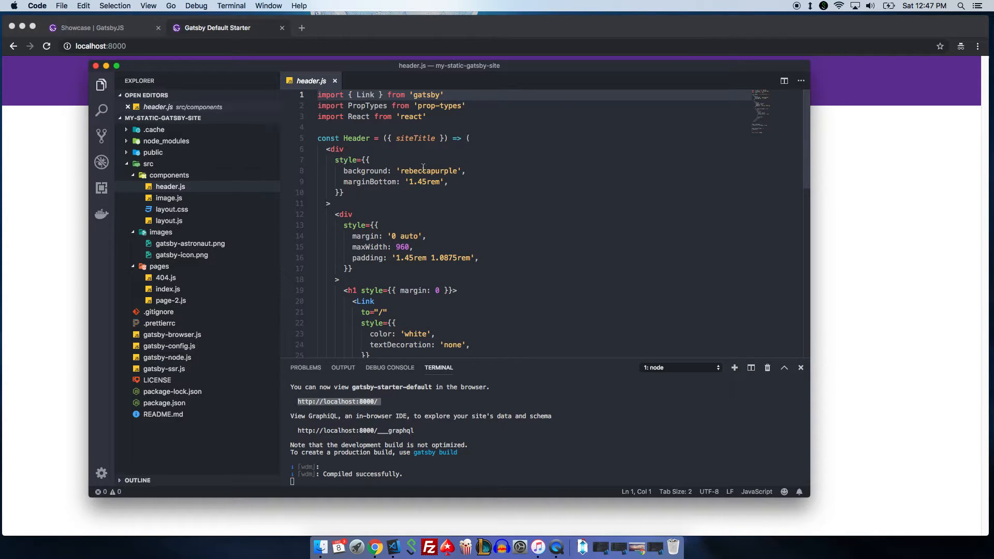
{"action": "left_click", "coordinate": [169, 197]}
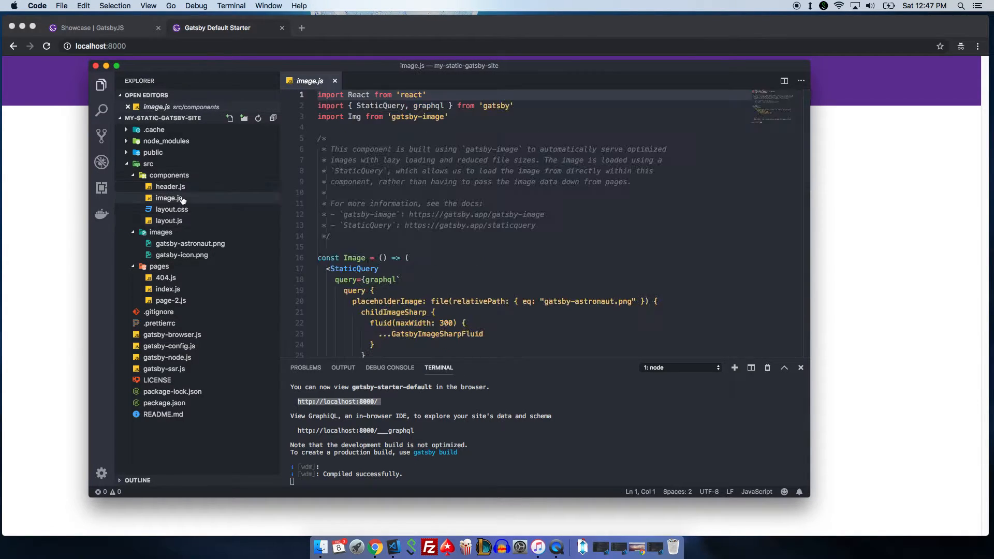
{"action": "left_click", "coordinate": [169, 187]}
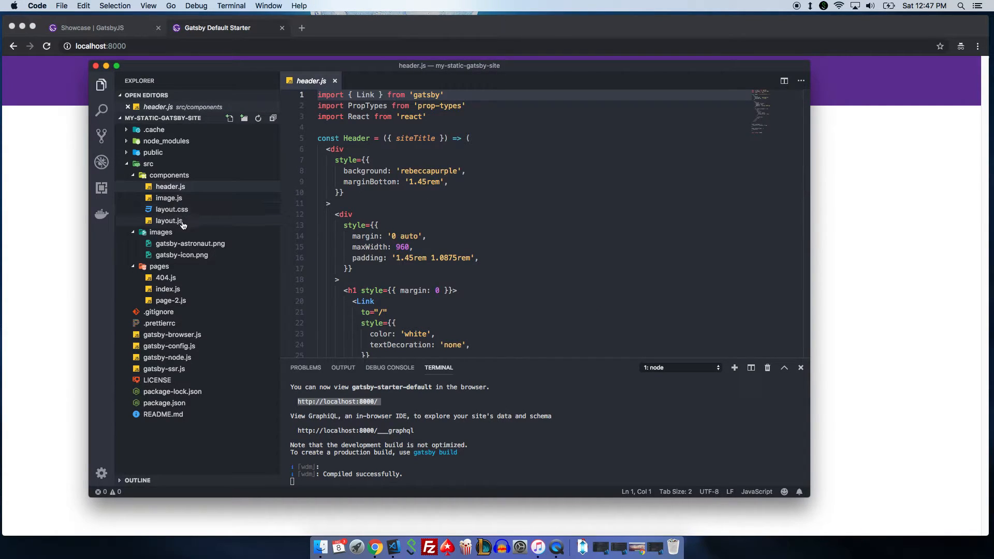
Review layout.js's children placeholder and page-2.js's Layout wrapper, ending on layout.js
{"action": "left_click", "coordinate": [169, 220]}
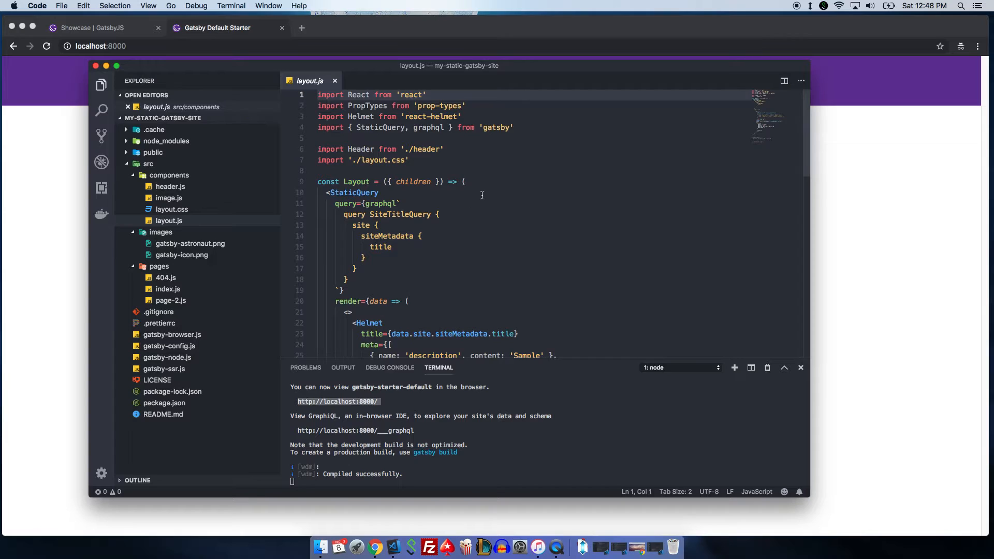
{"action": "scroll", "scroll_direction": "down", "scroll_amount": 3}
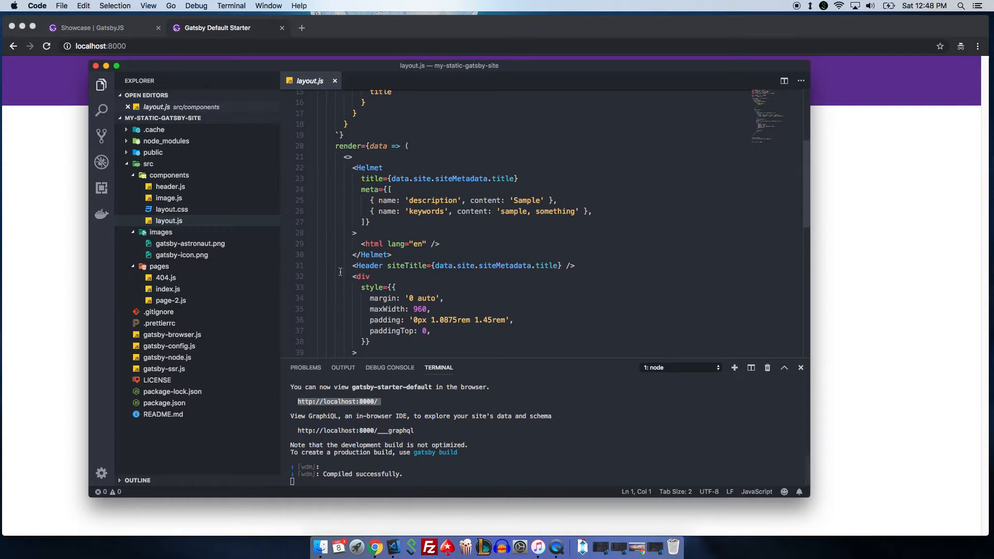
{"action": "scroll", "scroll_direction": "down", "scroll_amount": 3}
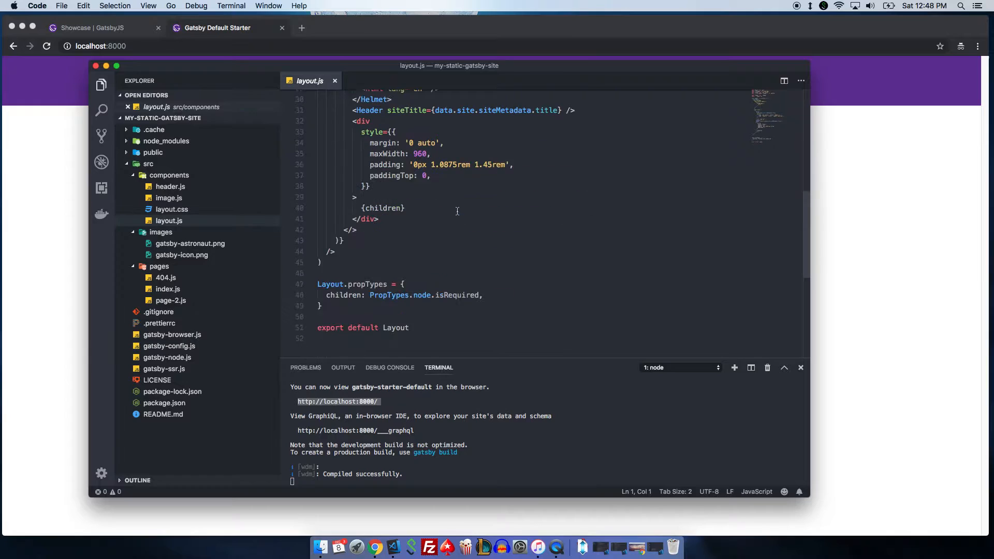
{"action": "left_click", "coordinate": [408, 208]}
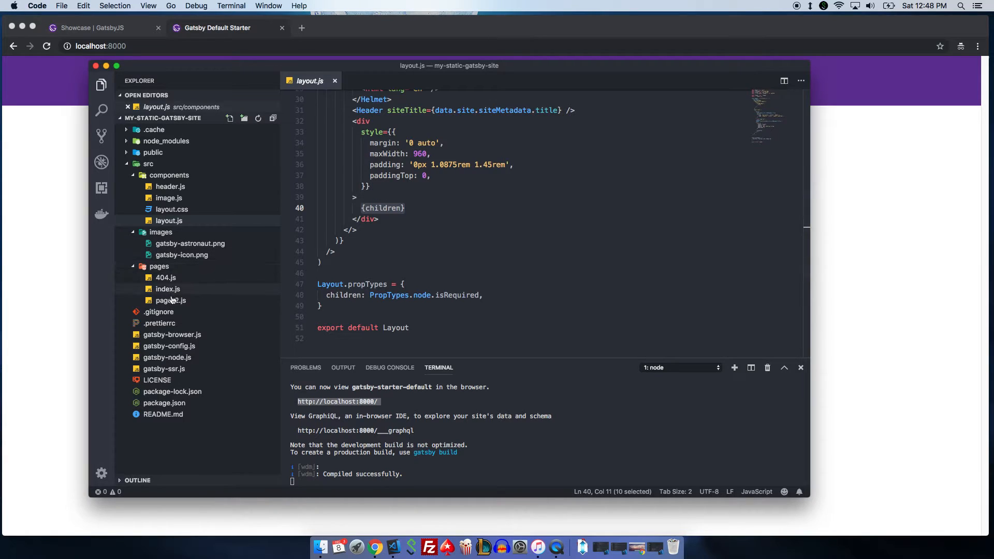
{"action": "left_click", "coordinate": [171, 300]}
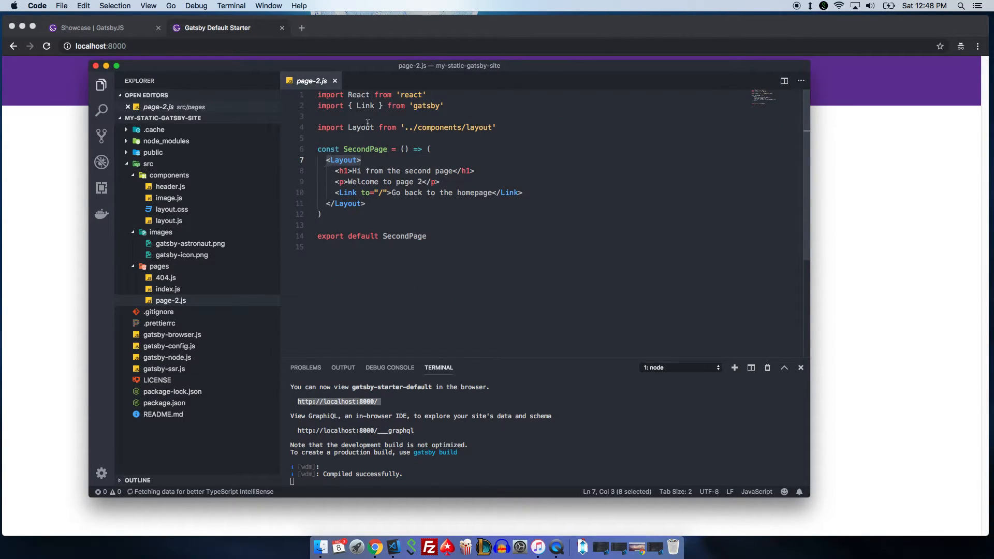
{"action": "left_click", "coordinate": [362, 127]}
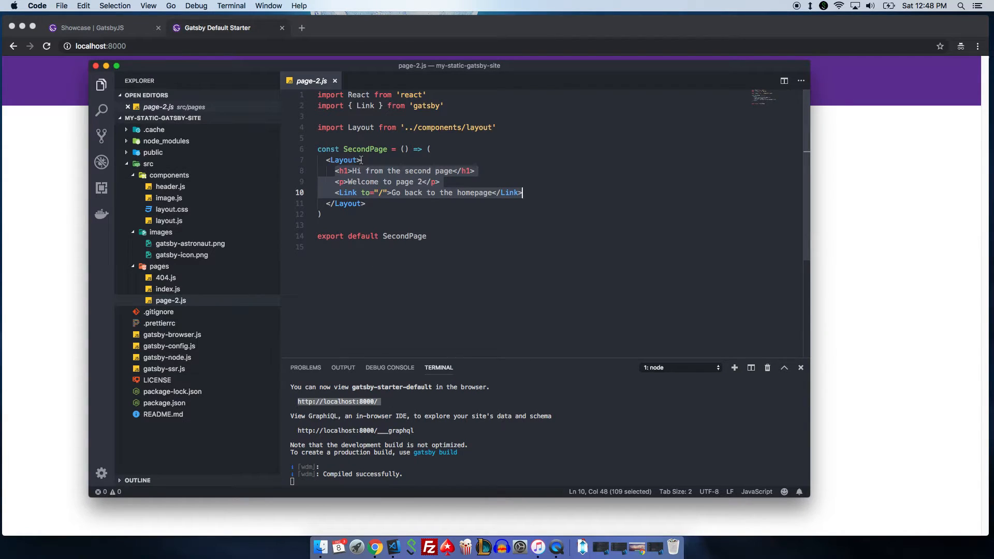
{"action": "left_click", "coordinate": [169, 221]}
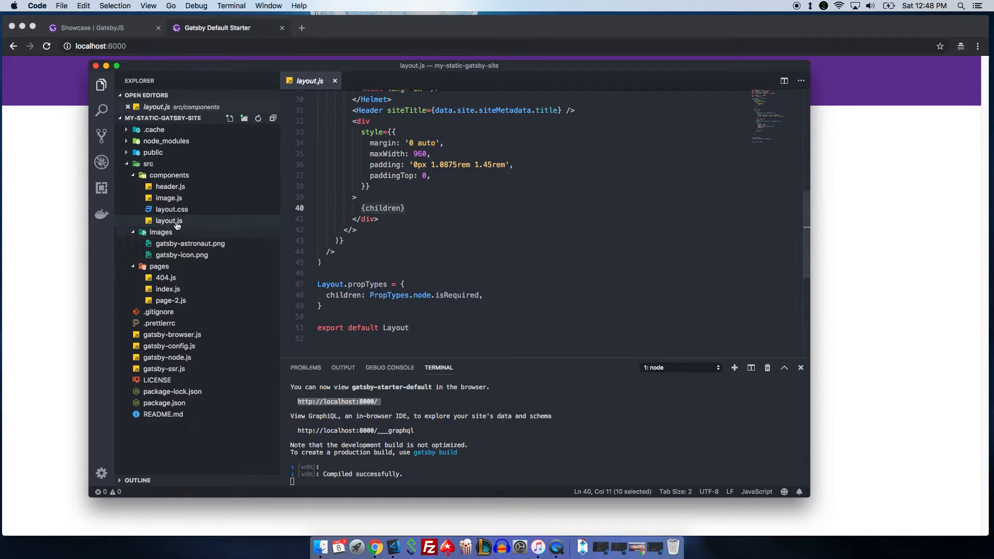
{"action": "mouse_move", "coordinate": [169, 220]}
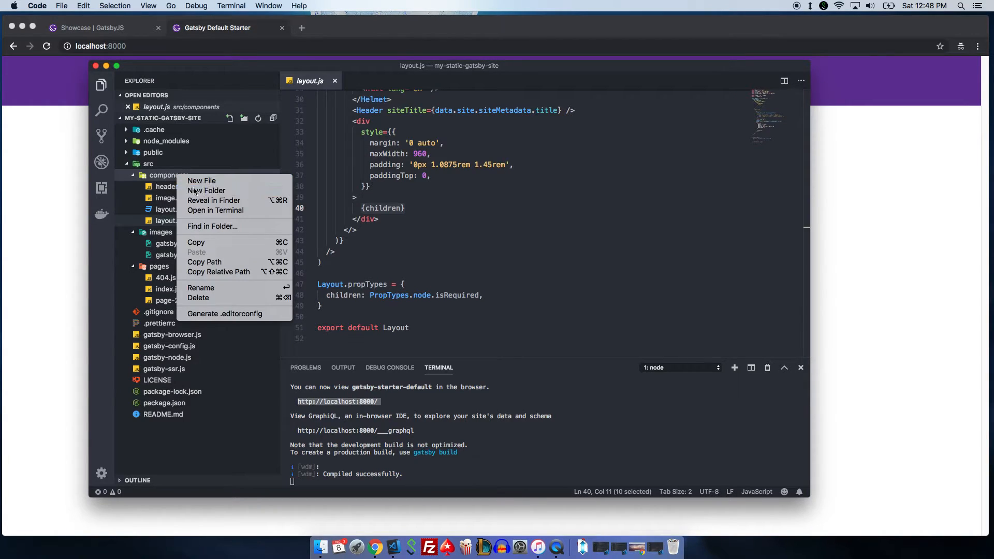
Create a myComponent folder under components, then delete it to the Trash
{"action": "left_click", "coordinate": [206, 190]}
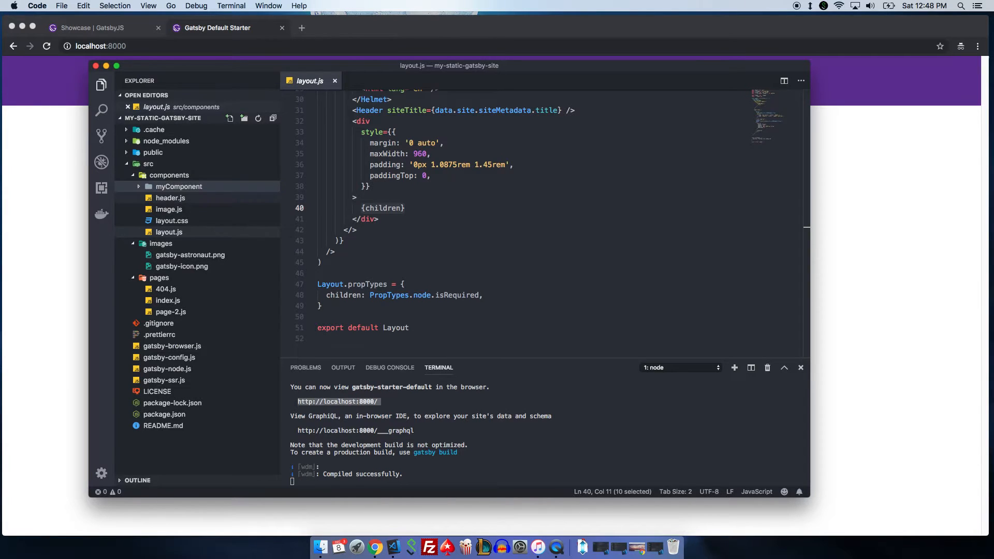
{"action": "mouse_move", "coordinate": [179, 186]}
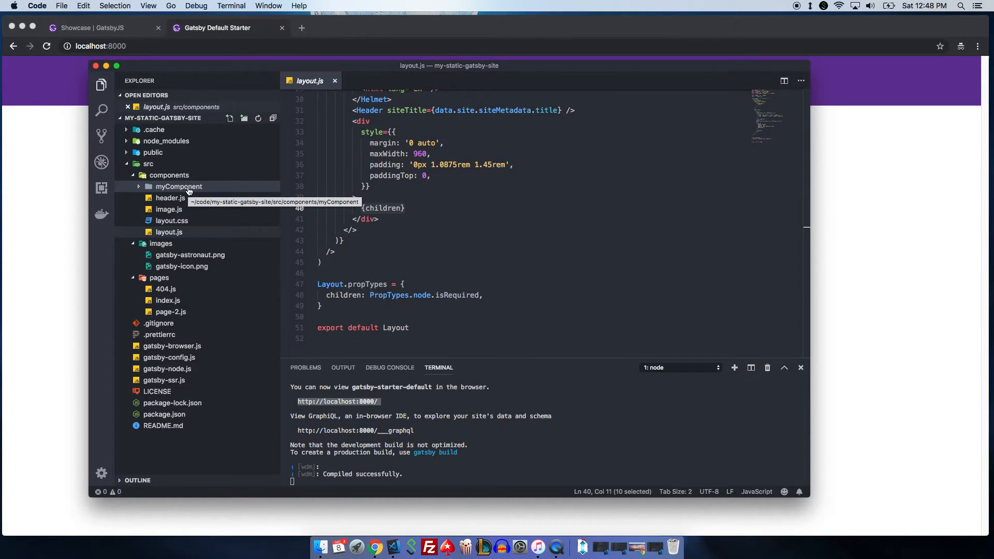
{"action": "right_click", "coordinate": [179, 186]}
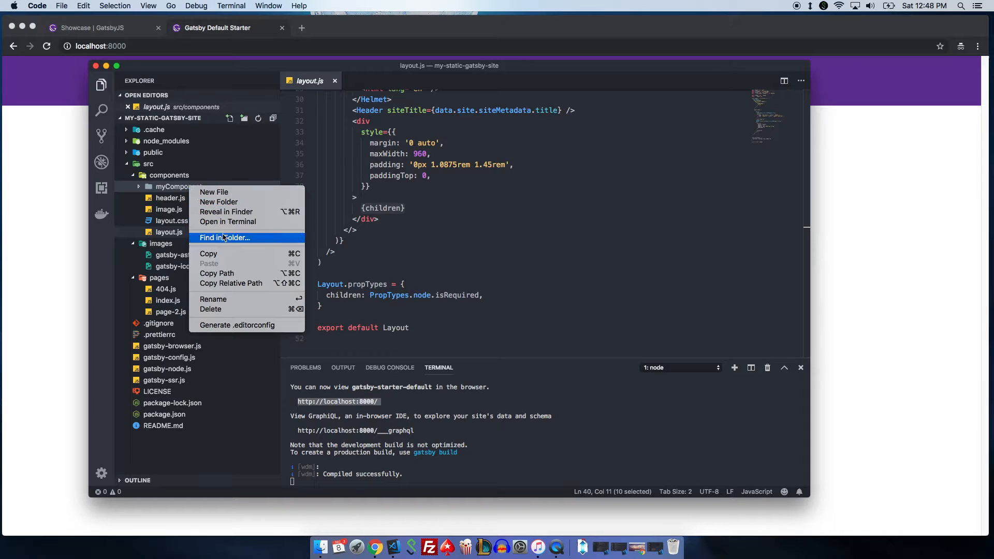
{"action": "left_click", "coordinate": [210, 309]}
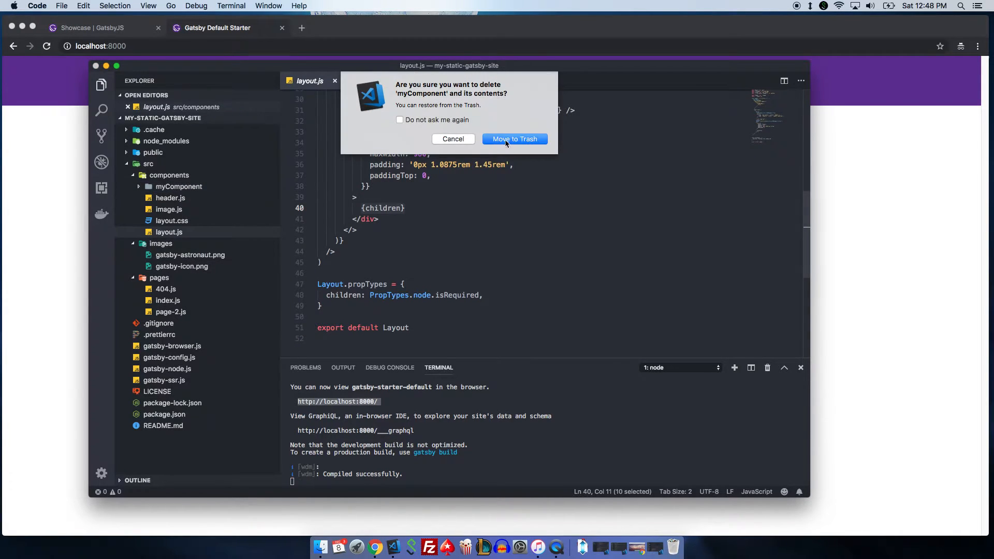
{"action": "left_click", "coordinate": [514, 138]}
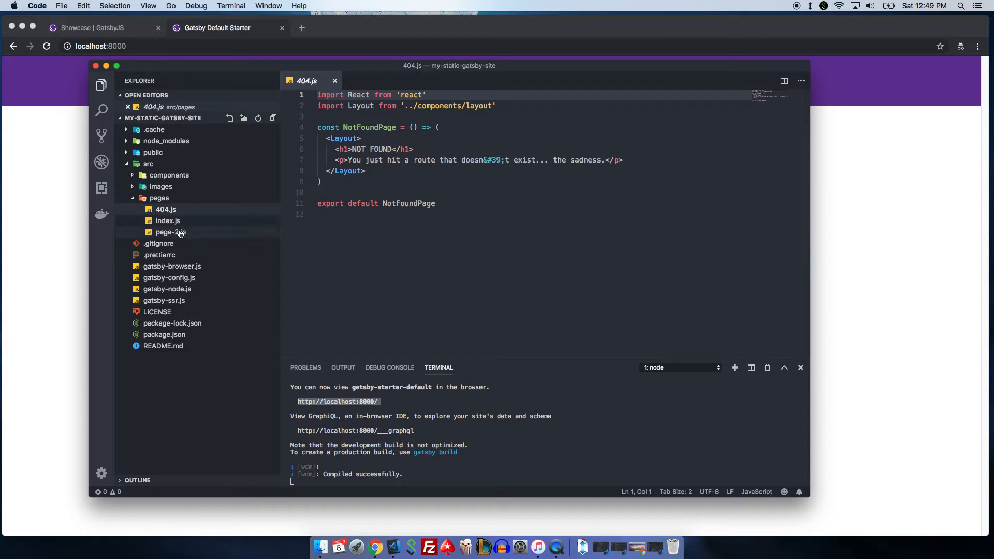
View the 404 and index.js page files, leaving the homepage index.js open
{"action": "left_click", "coordinate": [167, 219]}
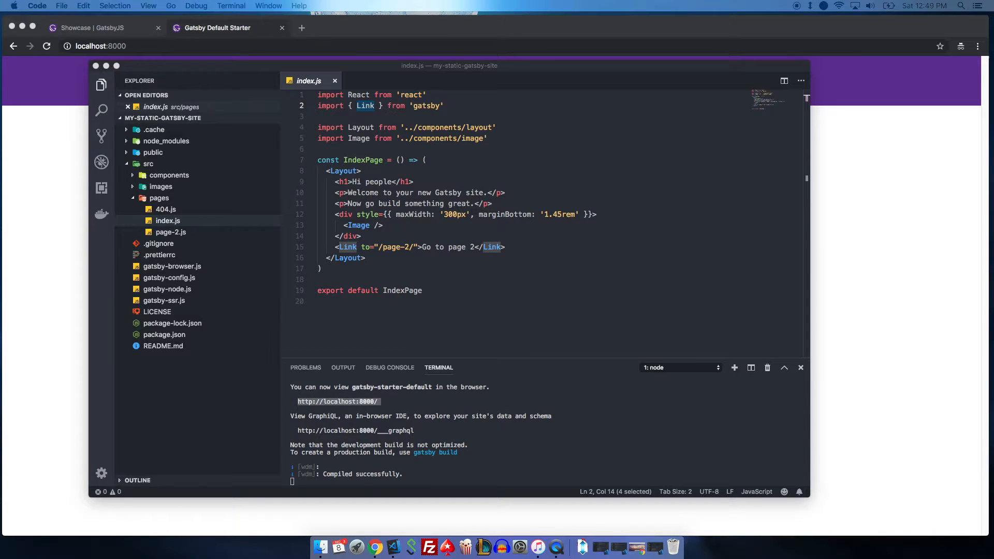
{"action": "mouse_move", "coordinate": [708, 197]}
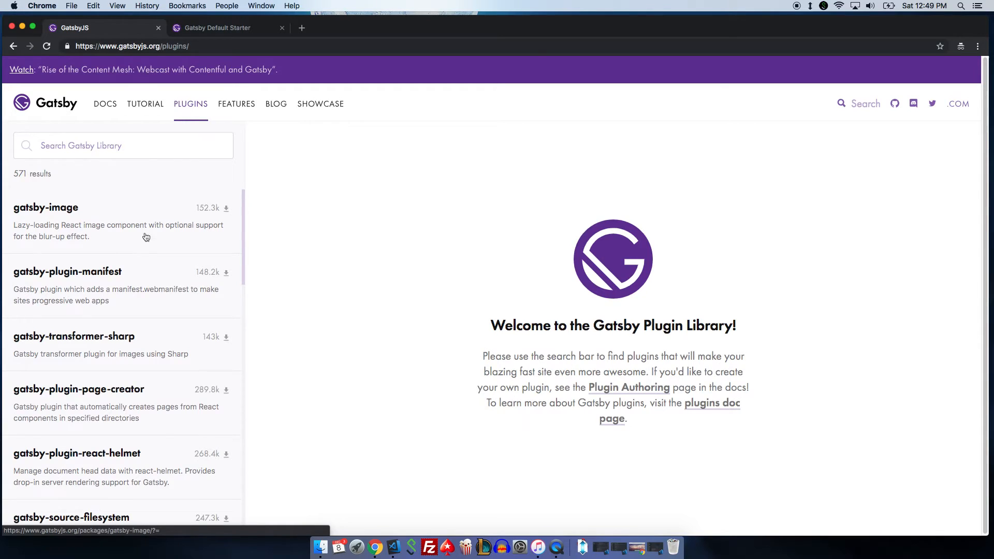
Scroll the 571-plugin list and focus the empty Search Gatsby Library field
{"action": "scroll", "scroll_direction": "down", "scroll_amount": 3}
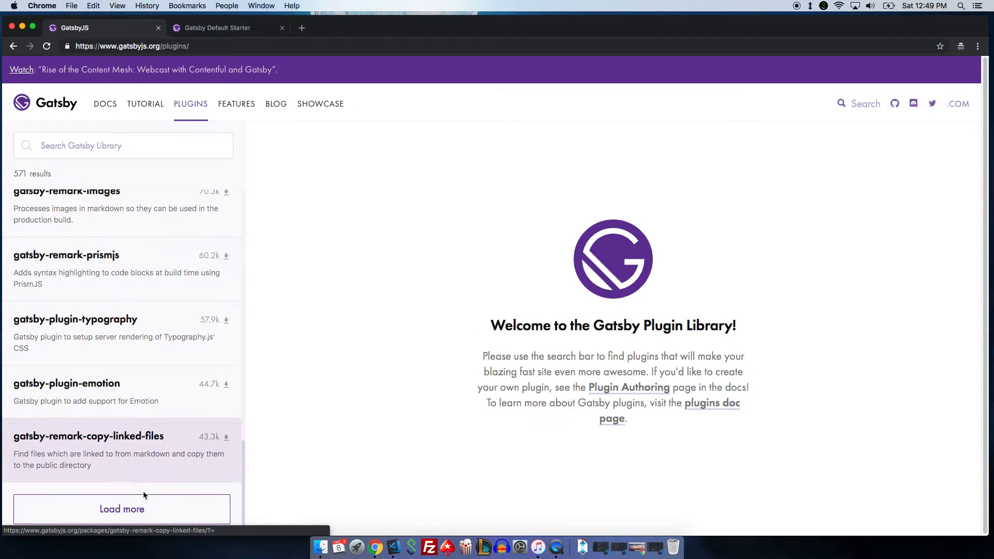
{"action": "left_click", "coordinate": [122, 509]}
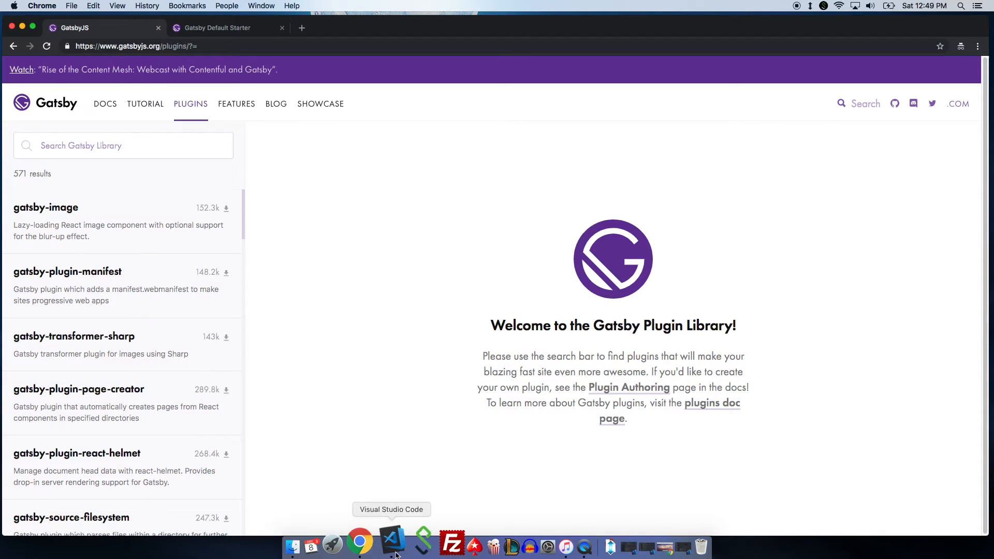
{"action": "left_click", "coordinate": [391, 543]}
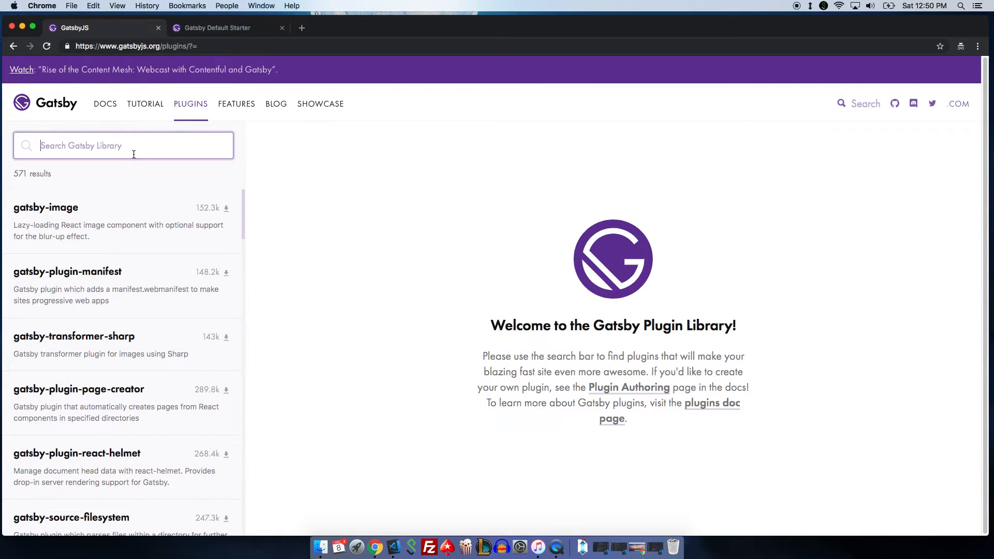
Search 'google anal' and select gatsby-plugin-google-analytics's npm install command
{"action": "type", "text": "google anal"}
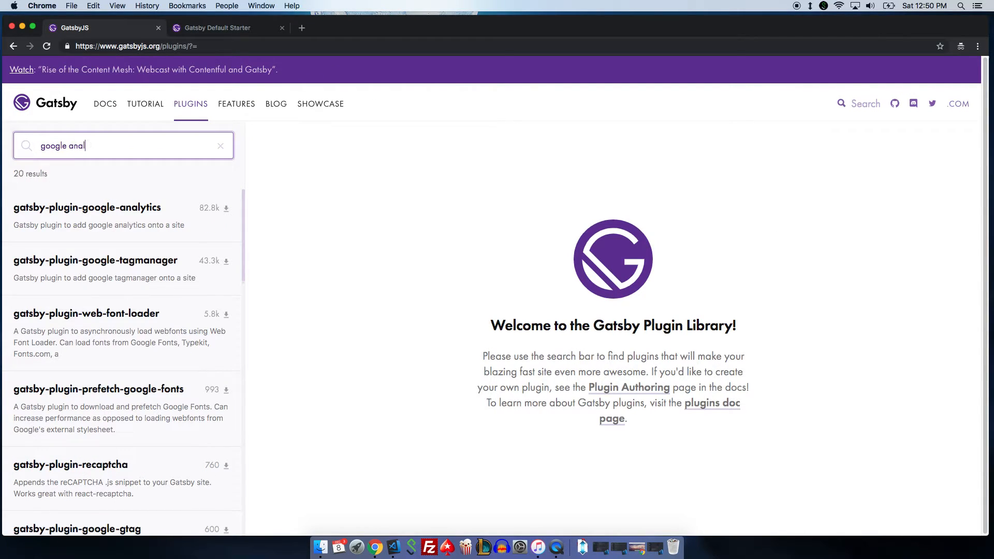
{"action": "left_click", "coordinate": [86, 207]}
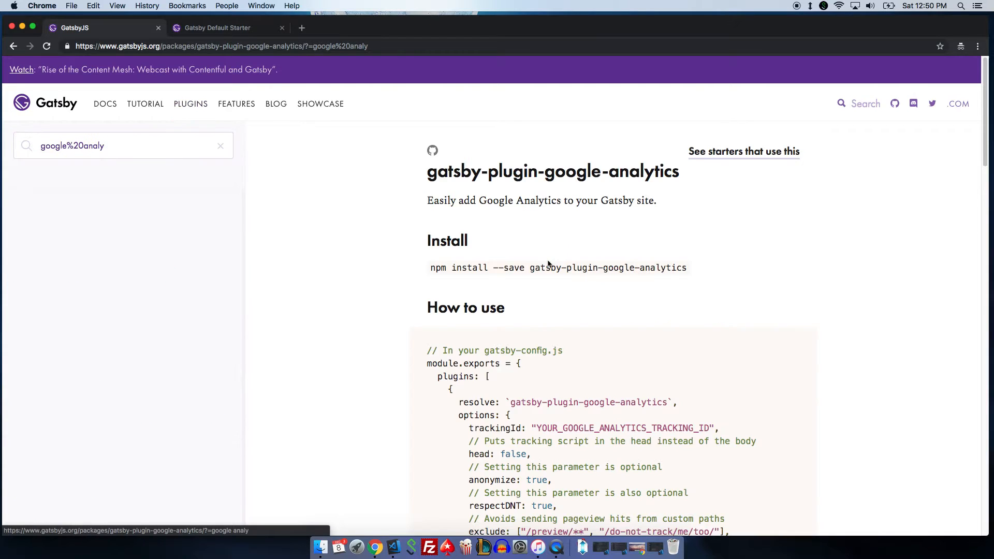
{"action": "triple_click", "coordinate": [558, 267]}
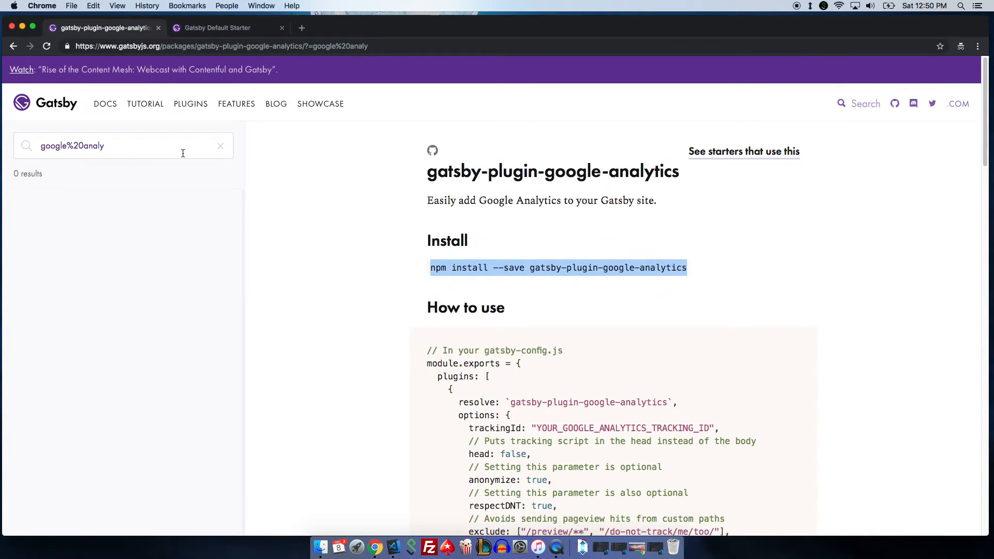
Search 'sass' and select gatsby-plugin-sass's npm install command
{"action": "type", "text": "sass"}
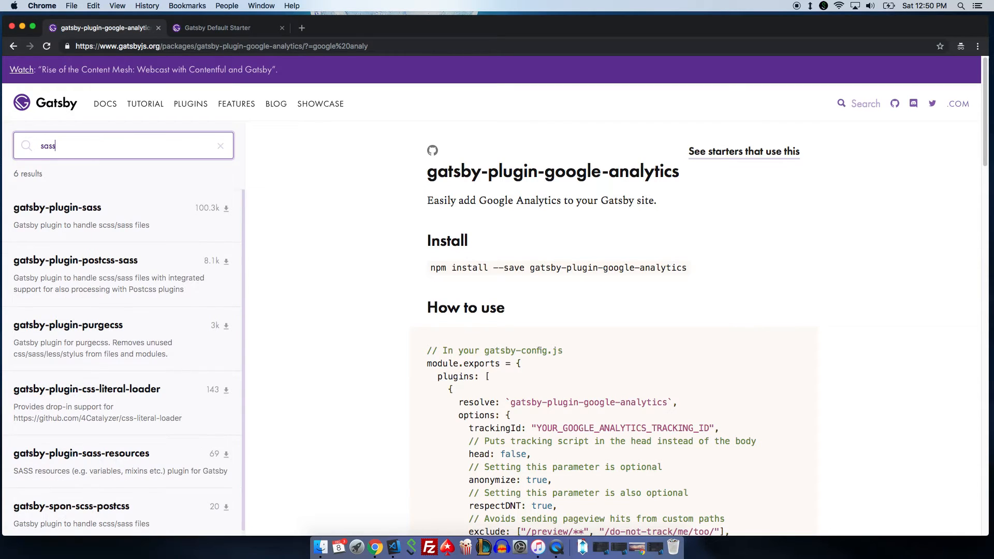
{"action": "left_click", "coordinate": [57, 207]}
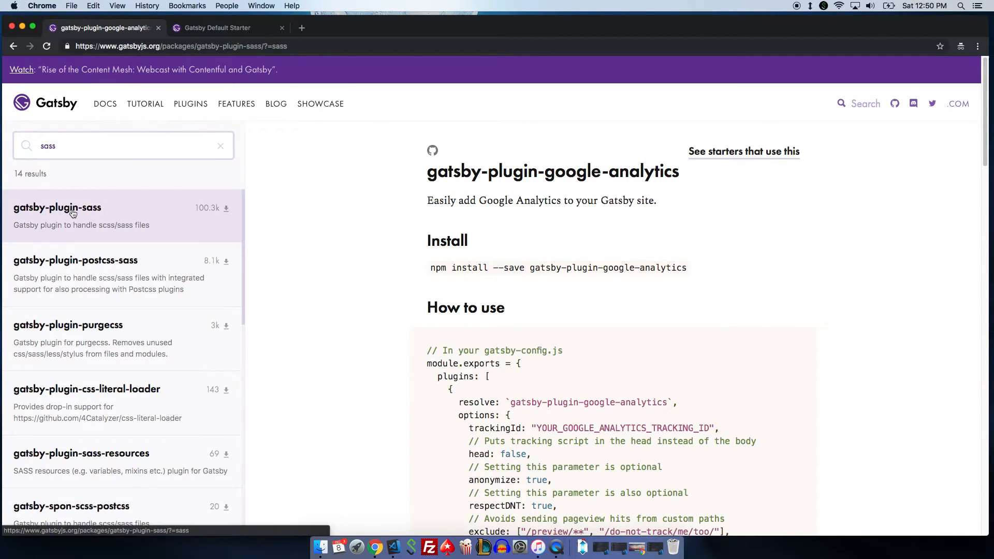
{"action": "left_click", "coordinate": [57, 207]}
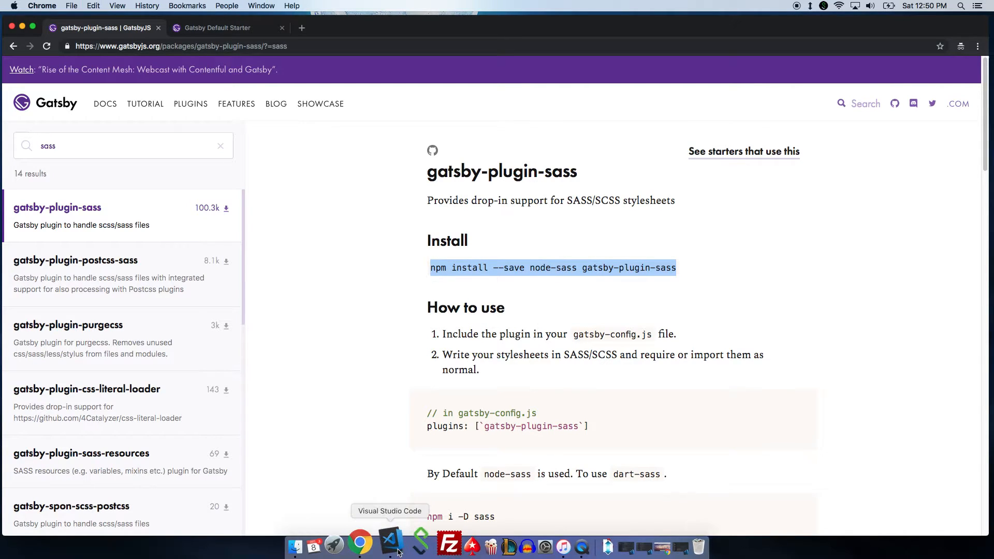
Run npm install --save gatsby-plugin-google-analytics and view src/components/layout.js
{"action": "left_click", "coordinate": [390, 544]}
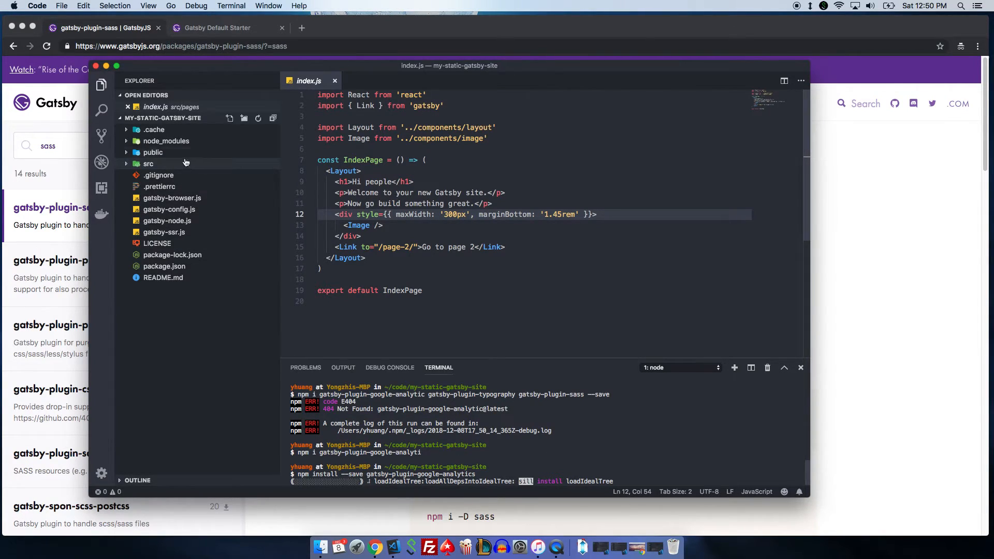
{"action": "left_click", "coordinate": [148, 163]}
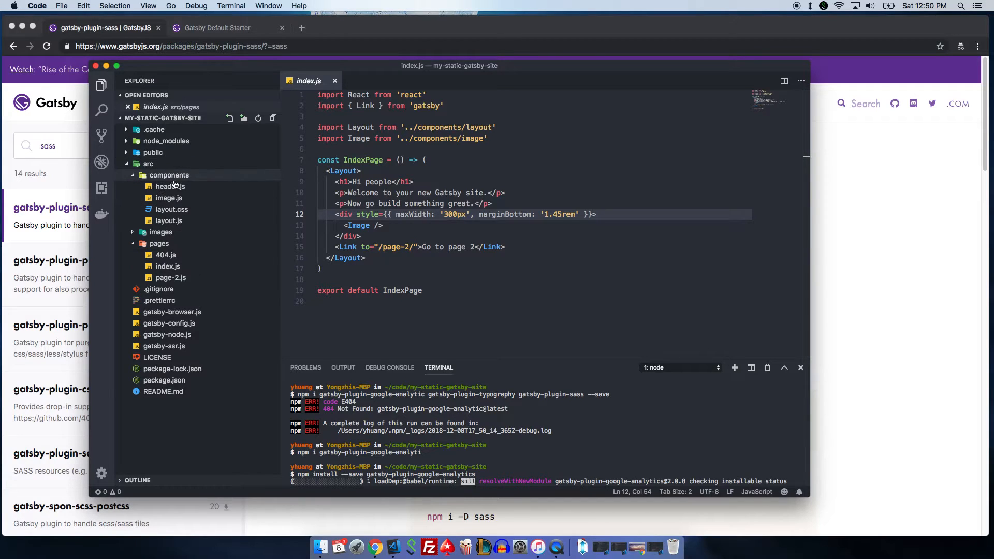
{"action": "left_click", "coordinate": [168, 221]}
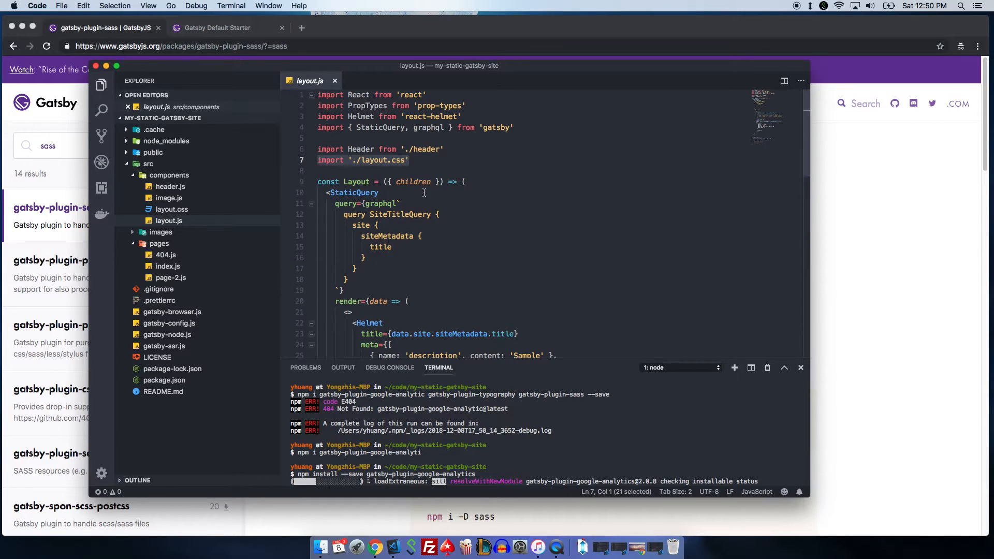
{"action": "mouse_move", "coordinate": [200, 212]}
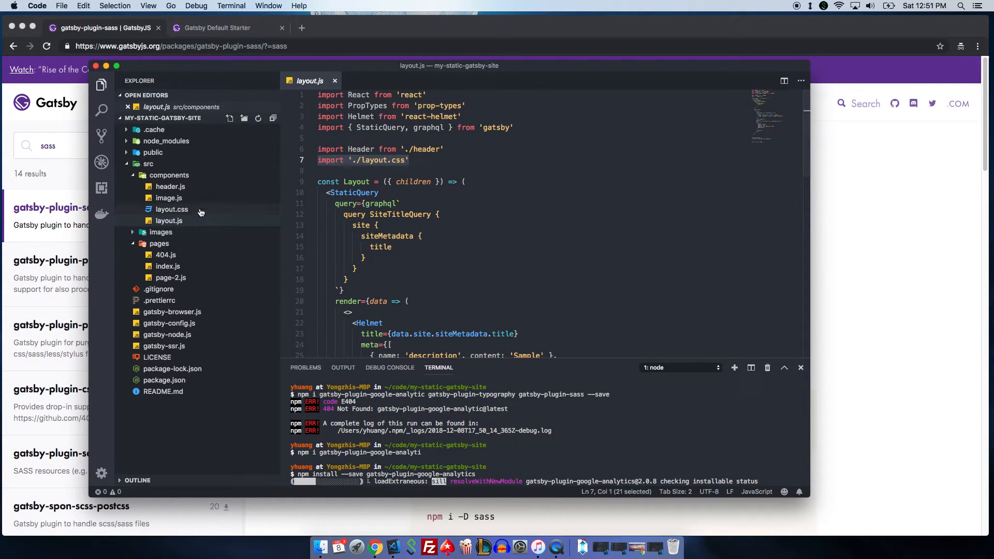
{"action": "left_click", "coordinate": [171, 209]}
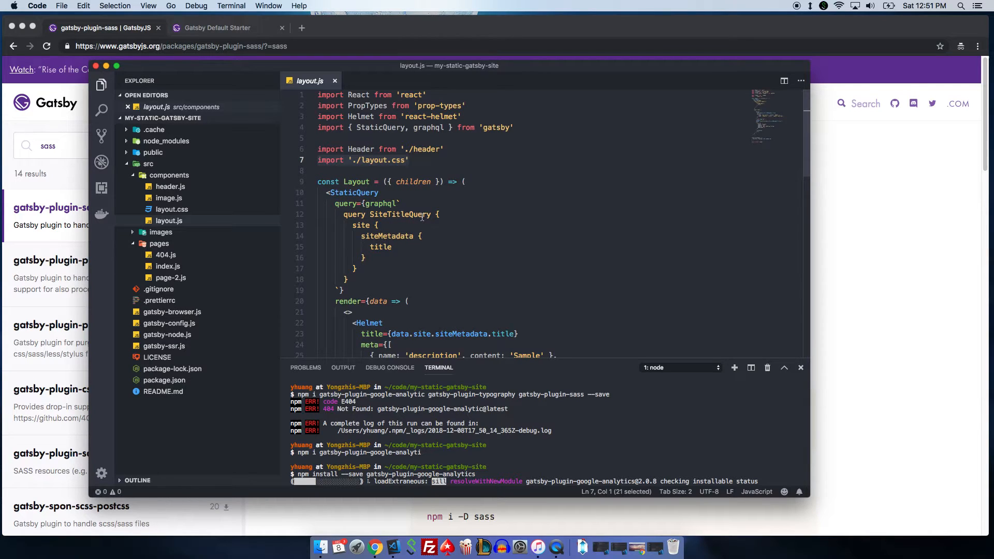
{"action": "scroll", "scroll_direction": "down", "scroll_amount": 3}
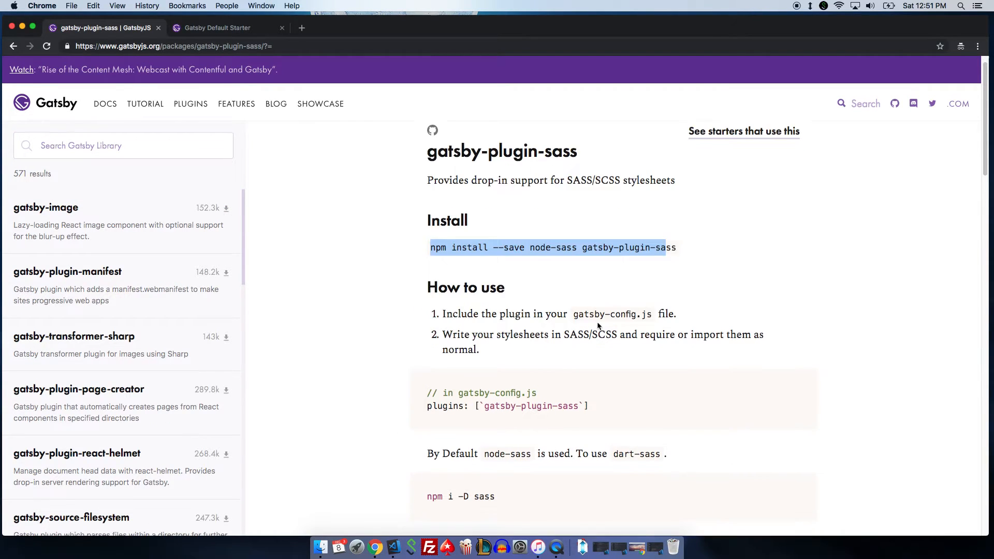
Read the gatsby-plugin-sass setup instructions before running npm install --save node-sass gatsby-plugin-sass
{"action": "scroll", "scroll_direction": "down", "scroll_amount": 3}
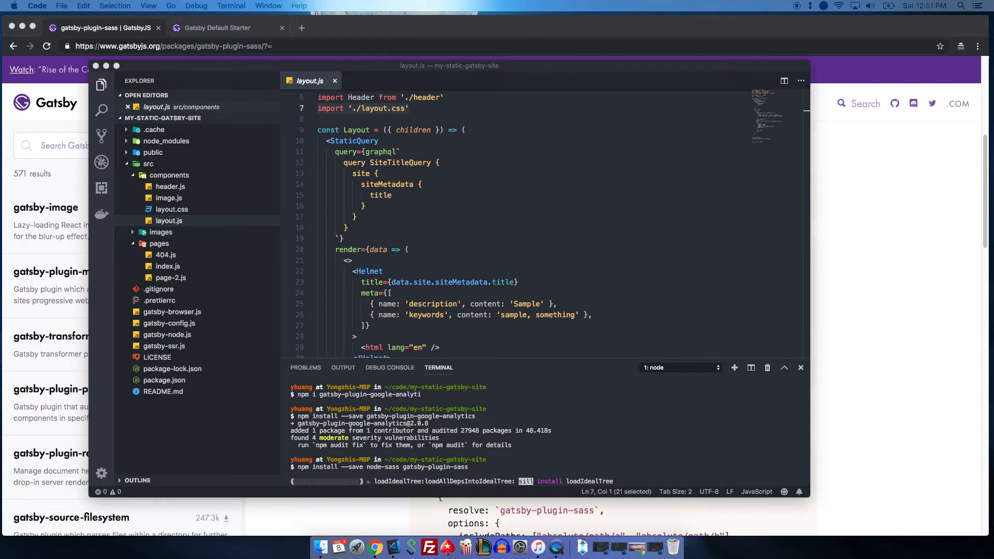
{"action": "mouse_move", "coordinate": [499, 414]}
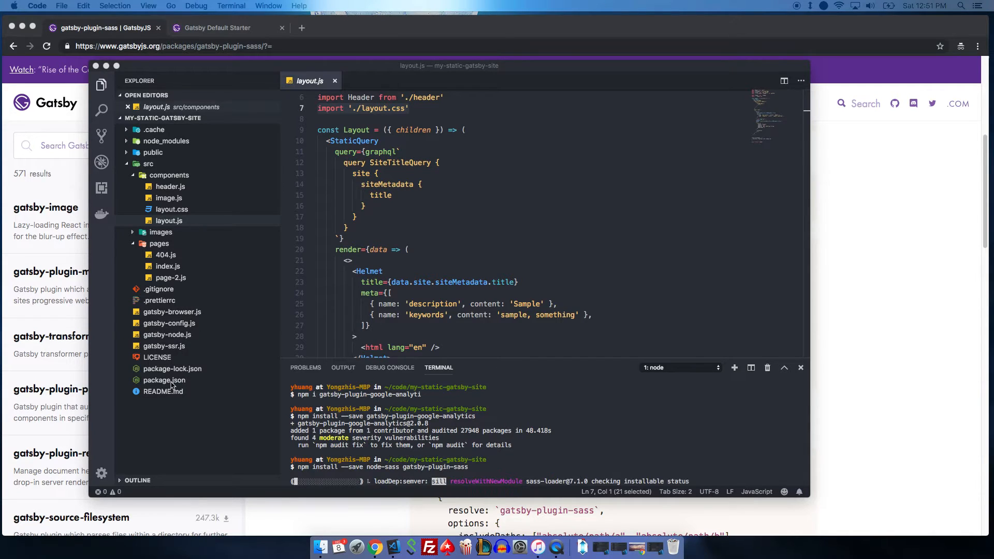
In gatsby-config.js edit the google-analytics trackingId and add 'gatsby-plugin-sass' to plugins
{"action": "left_click", "coordinate": [169, 323]}
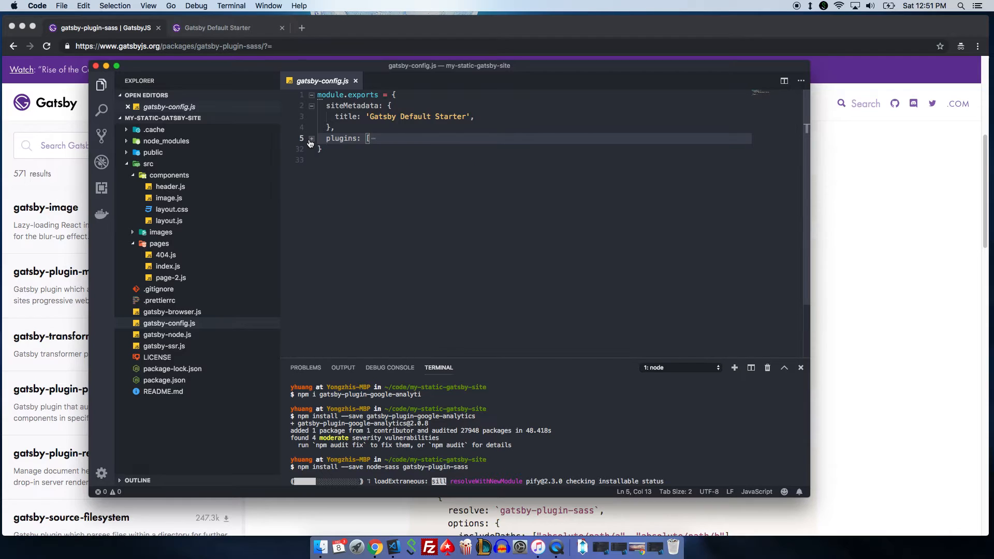
{"action": "left_click", "coordinate": [310, 137]}
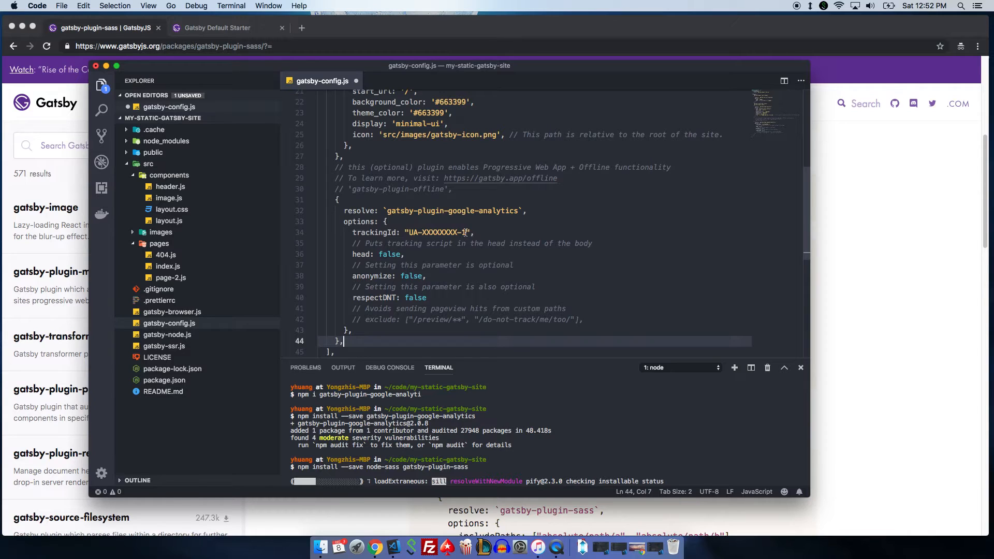
{"action": "double_click", "coordinate": [436, 233]}
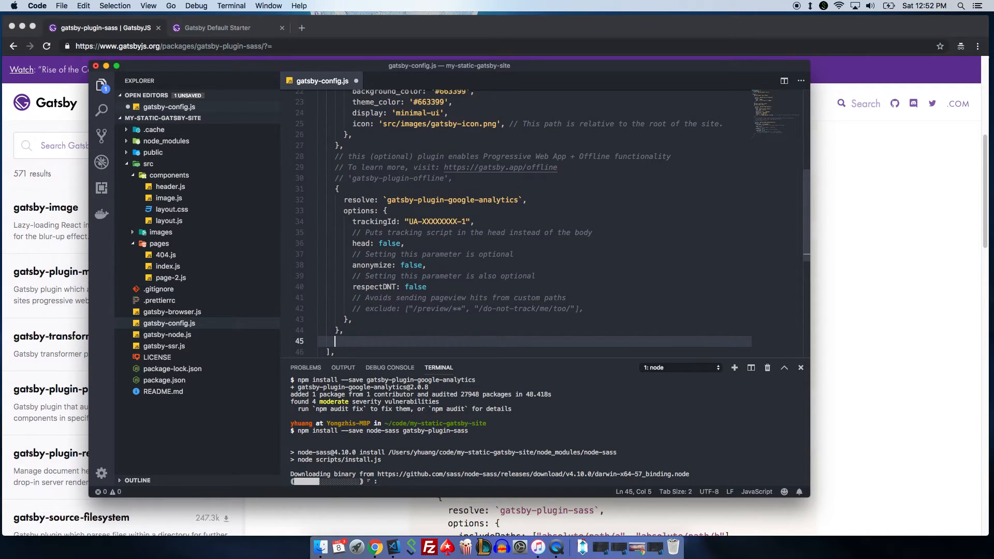
{"action": "type", "text": "'gatsby-plugin-sass'"}
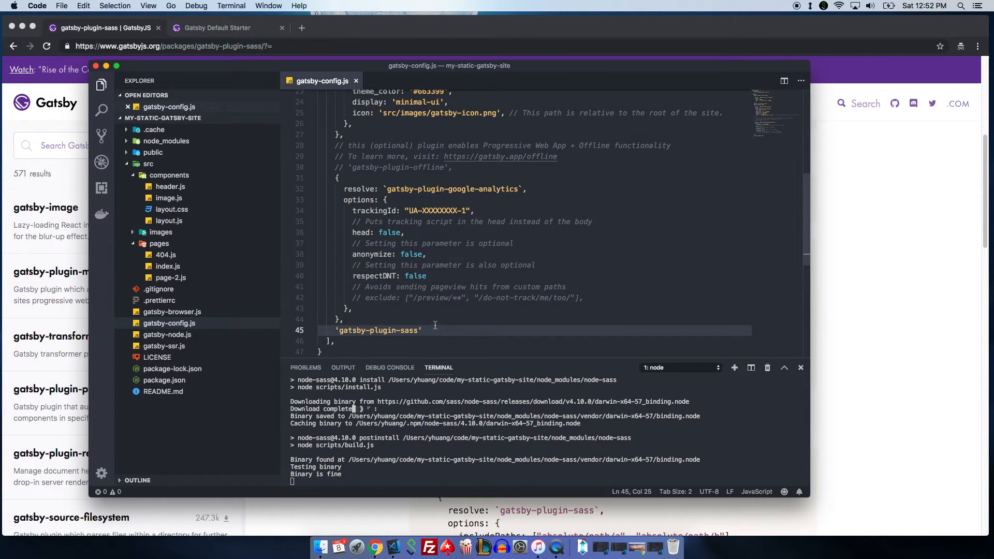
Create src/styles/main.scss with body { background: black; } and import it
{"action": "right_click", "coordinate": [148, 164]}
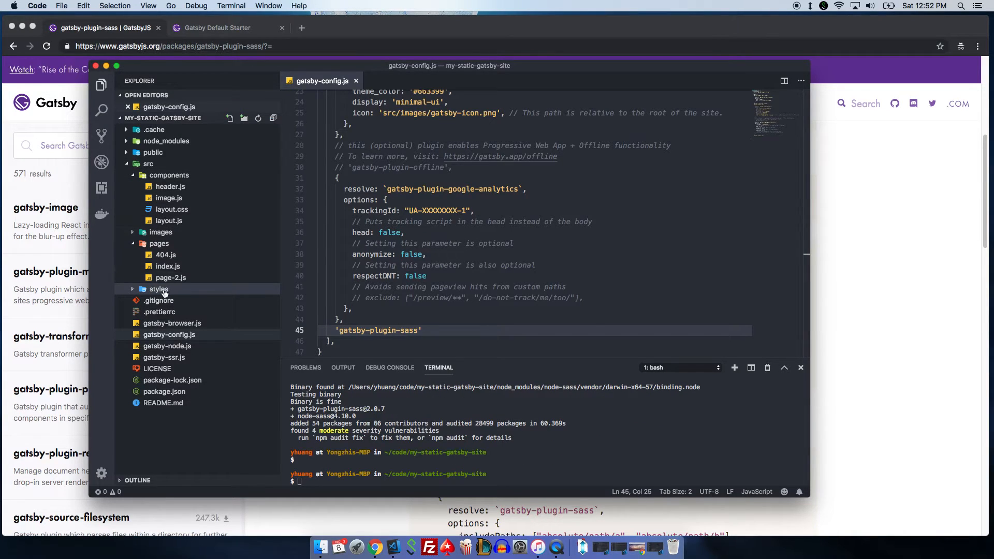
{"action": "type", "text": "main.scss"}
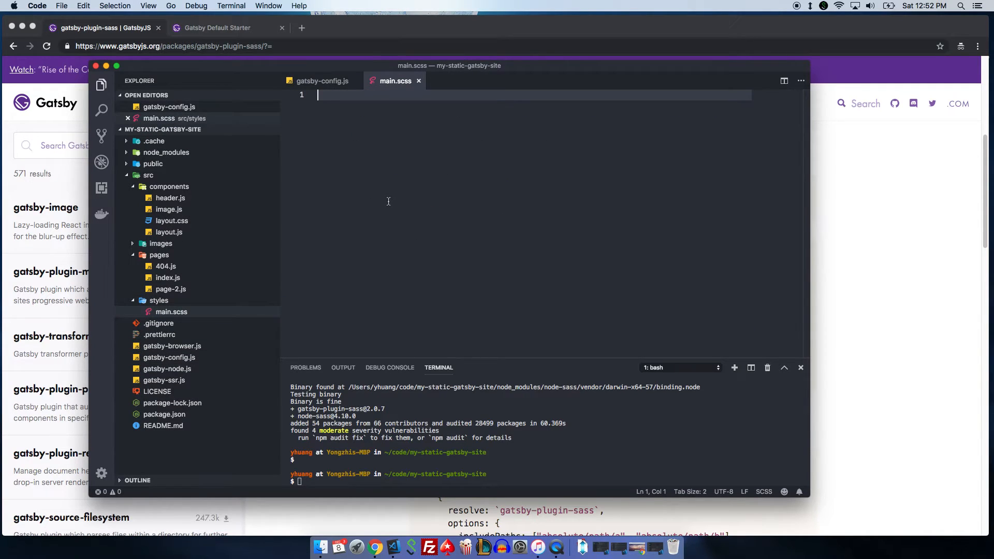
{"action": "type", "text": "@impor"}
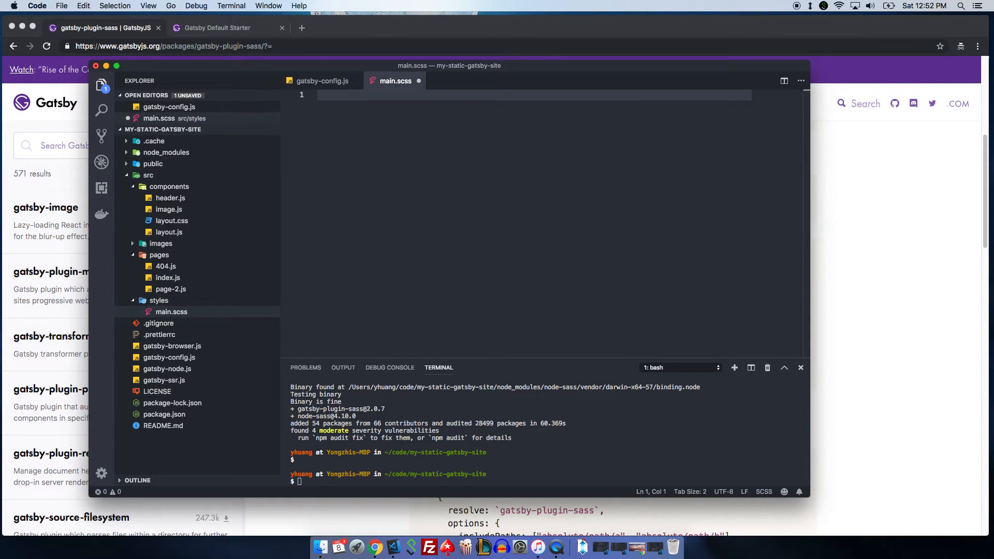
{"action": "type", "text": "backgo"}
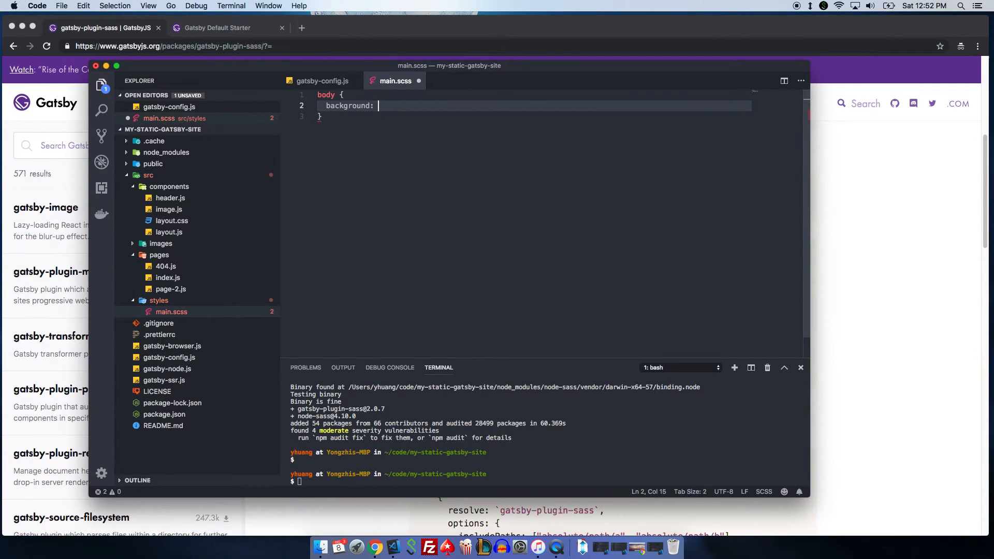
{"action": "type", "text": "black;"}
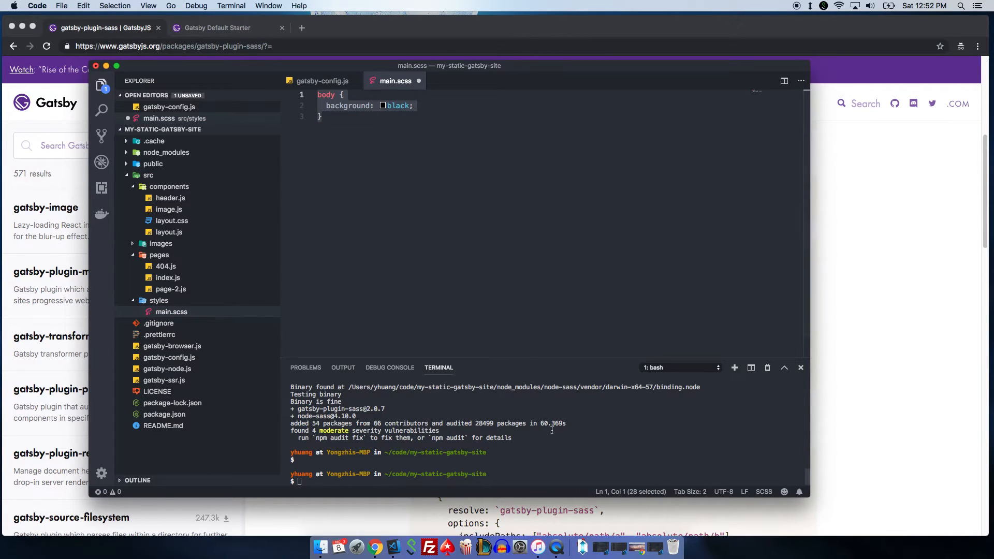
Run npm start to launch the development server
{"action": "type", "text": "npm start"}
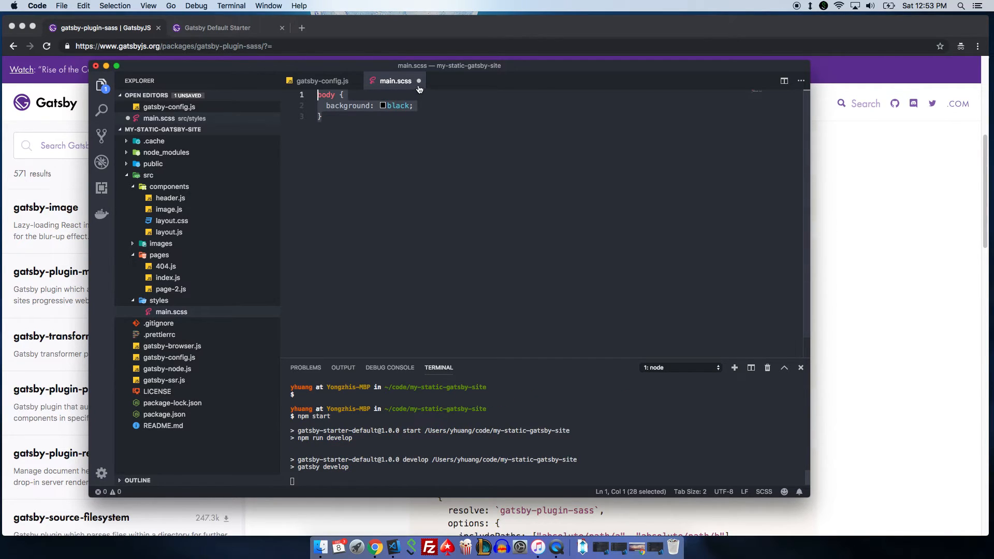
Set siteMetadata title to 'My pentacode site' in gatsby-config.js
{"action": "left_click", "coordinate": [417, 81]}
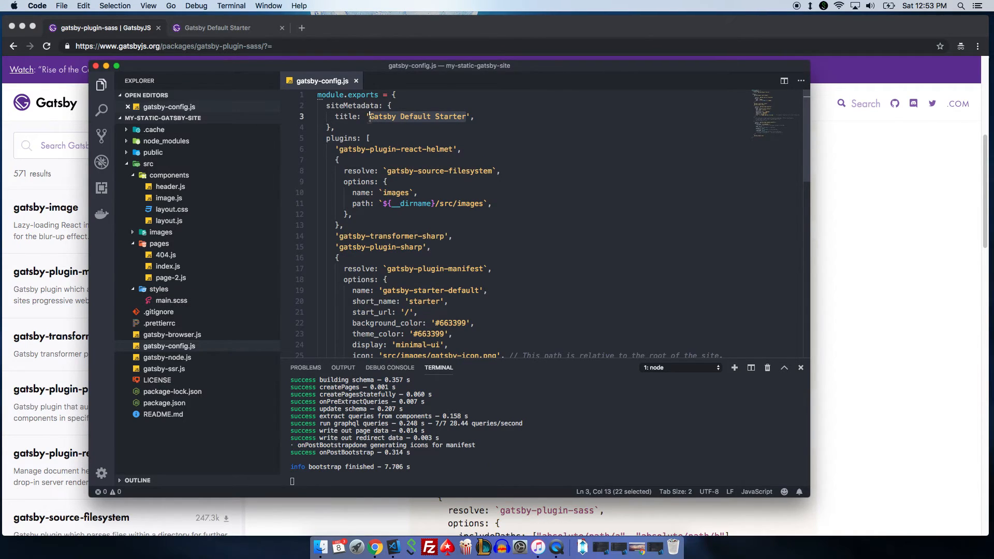
{"action": "type", "text": "My penta',"}
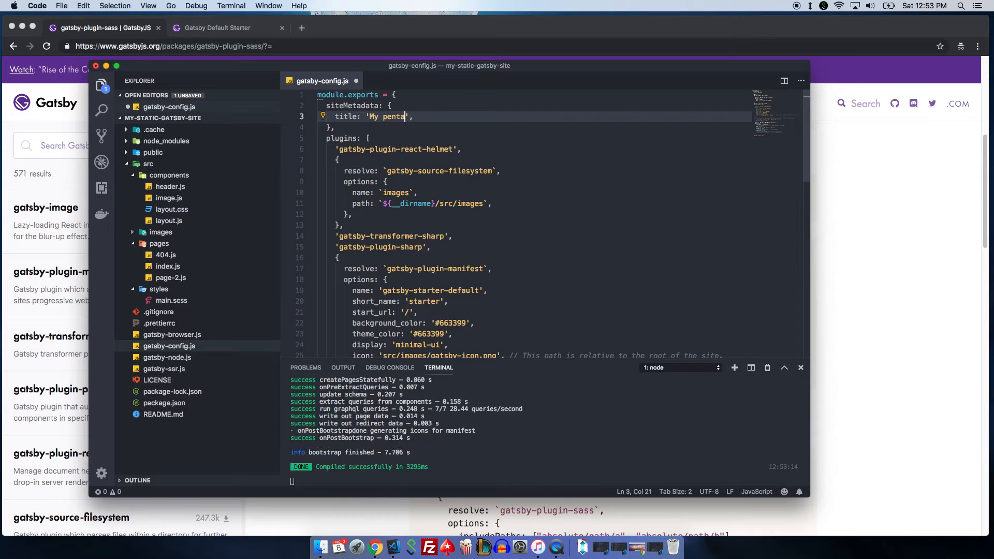
{"action": "type", "text": "code site"}
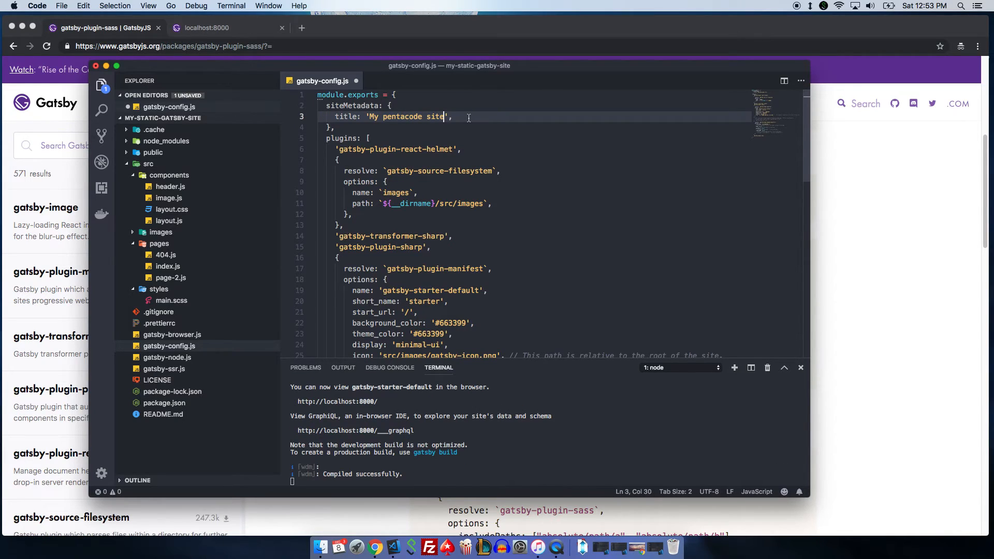
Add description 'my description' to siteMetadata and stop the dev server
{"action": "type", "text": "description"}
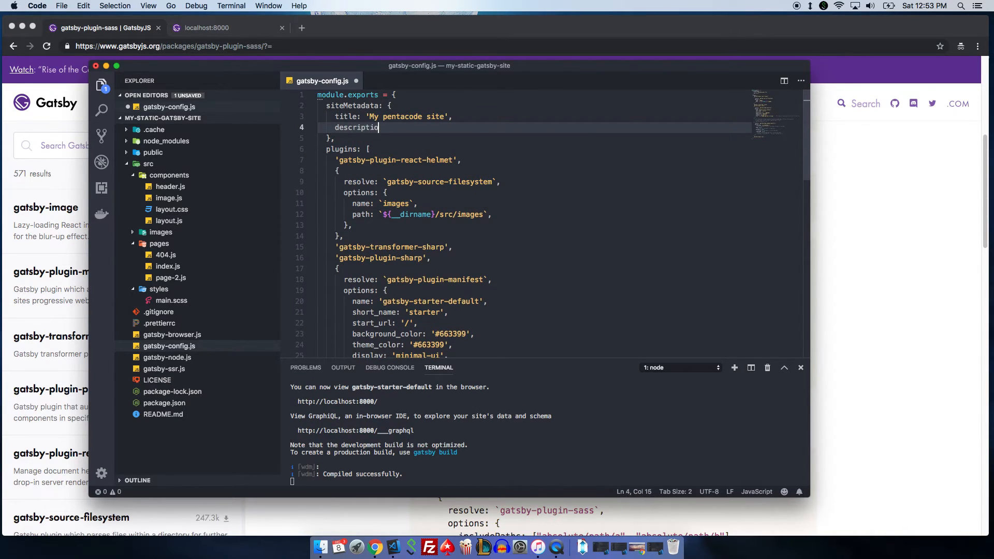
{"action": "type", "text": "n: ''"}
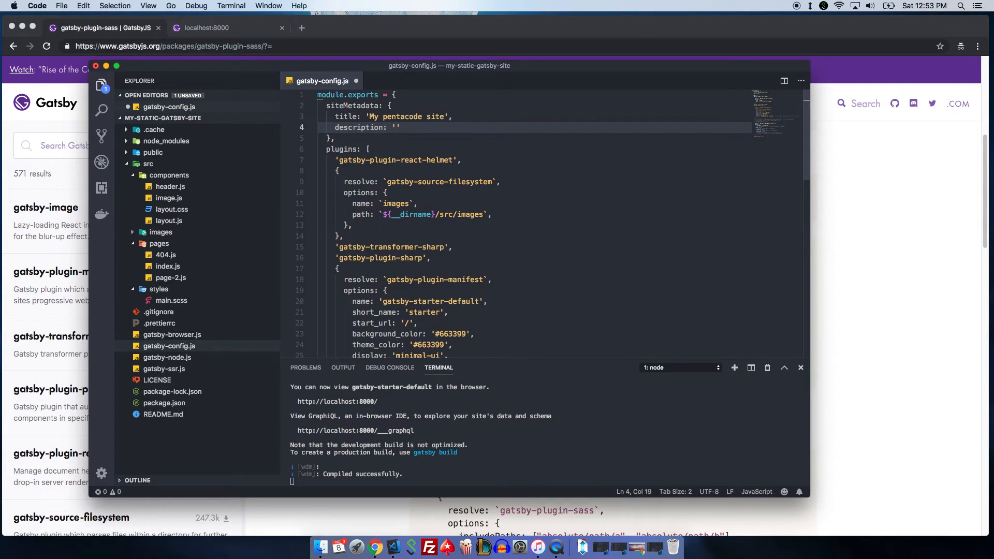
{"action": "type", "text": "my description"}
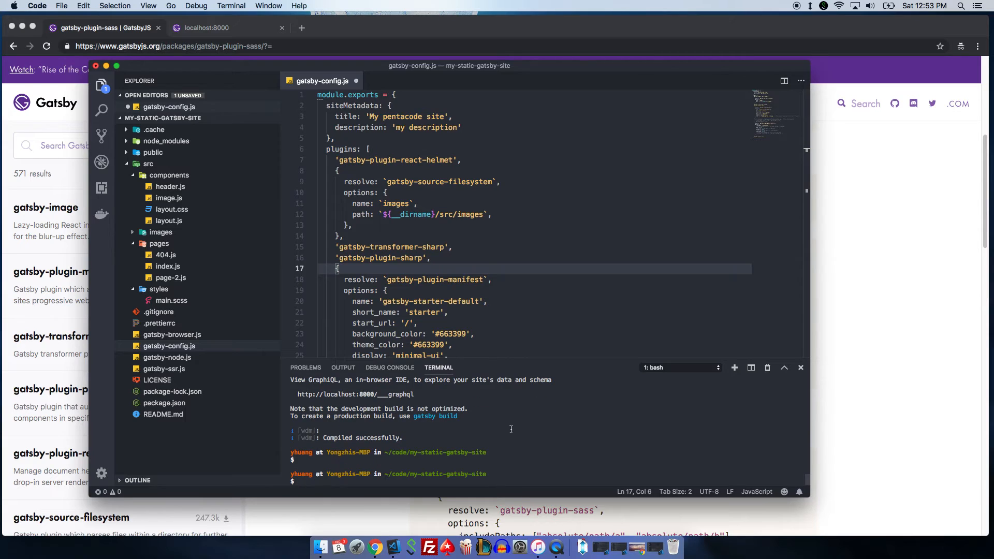
Run gatsby build to create the production build
{"action": "type", "text": "gar"}
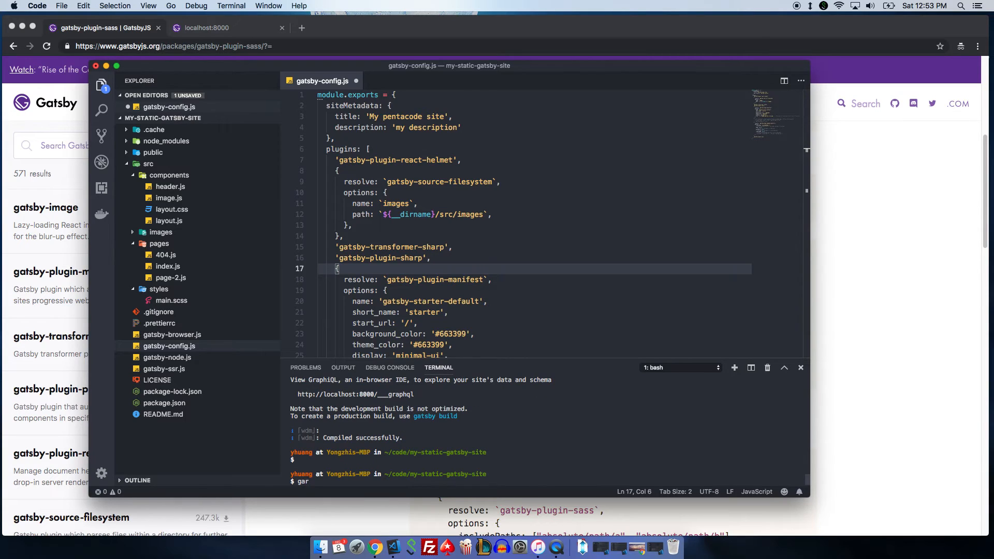
{"action": "type", "text": "gatsby build"}
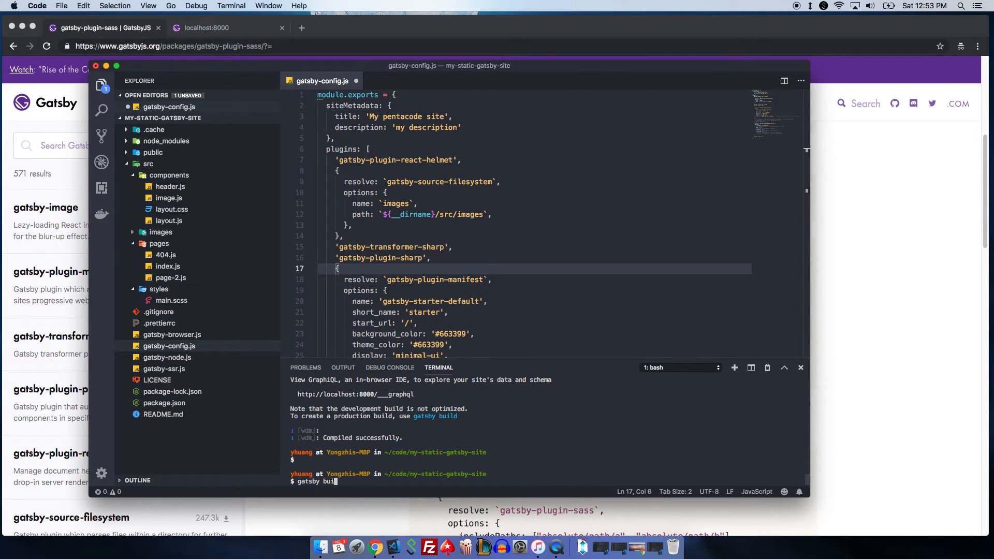
{"action": "type", "text": "d"}
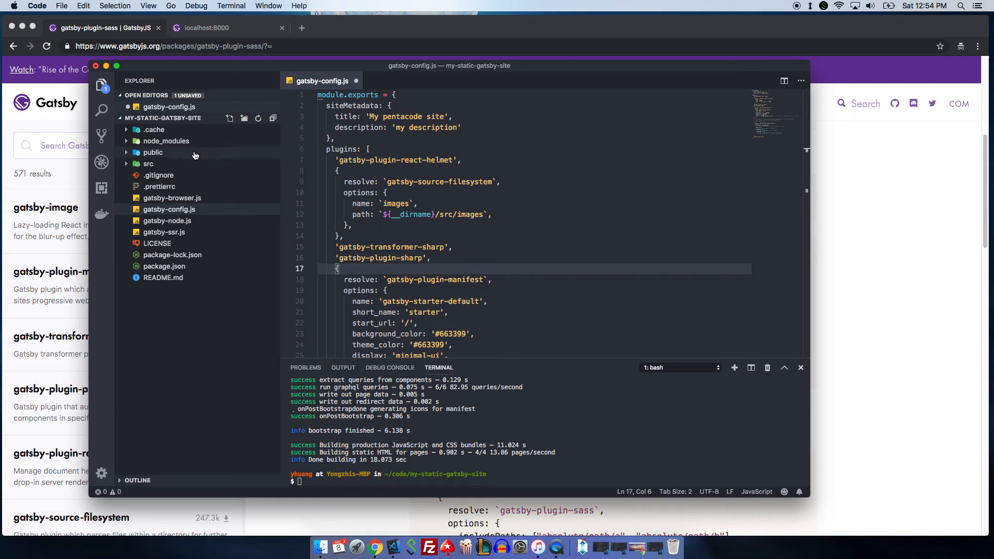
Run gatsby serve to serve the build at localhost:9000
{"action": "left_click", "coordinate": [153, 152]}
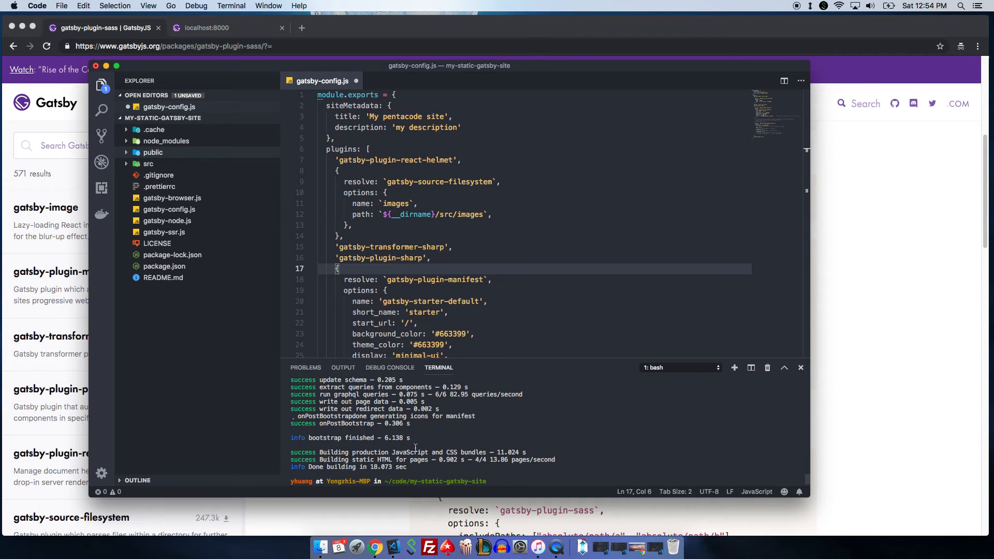
{"action": "type", "text": "g"}
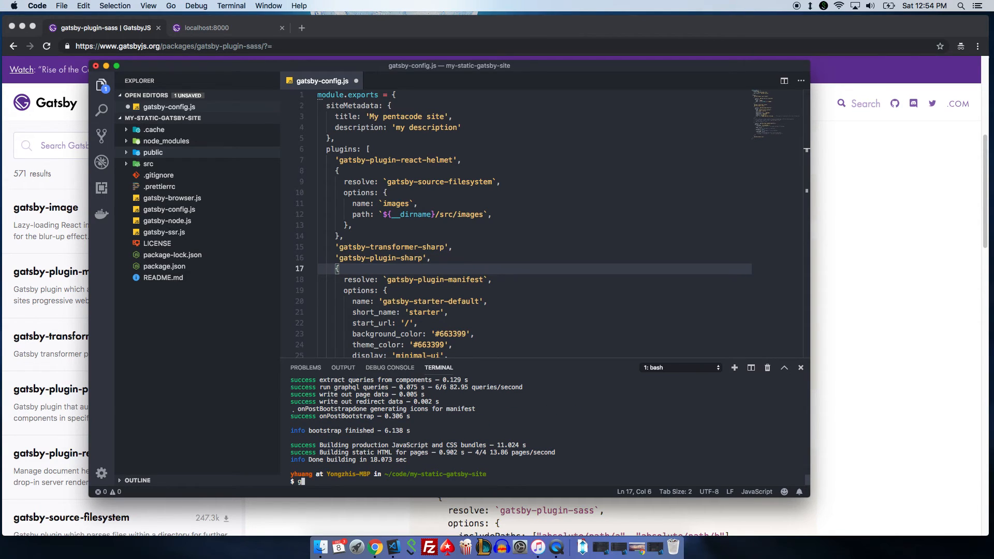
{"action": "type", "text": "gatsby serve"}
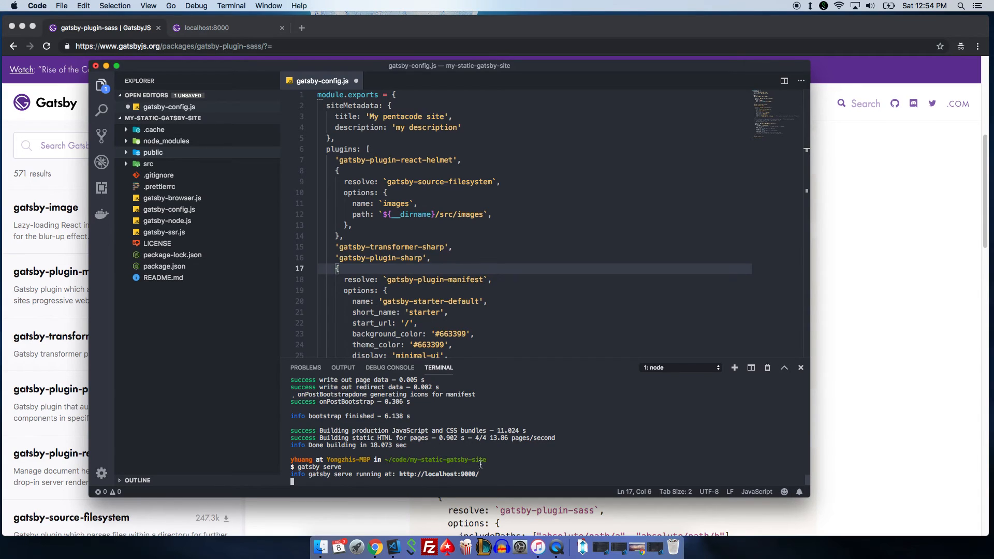
{"action": "mouse_move", "coordinate": [437, 473]}
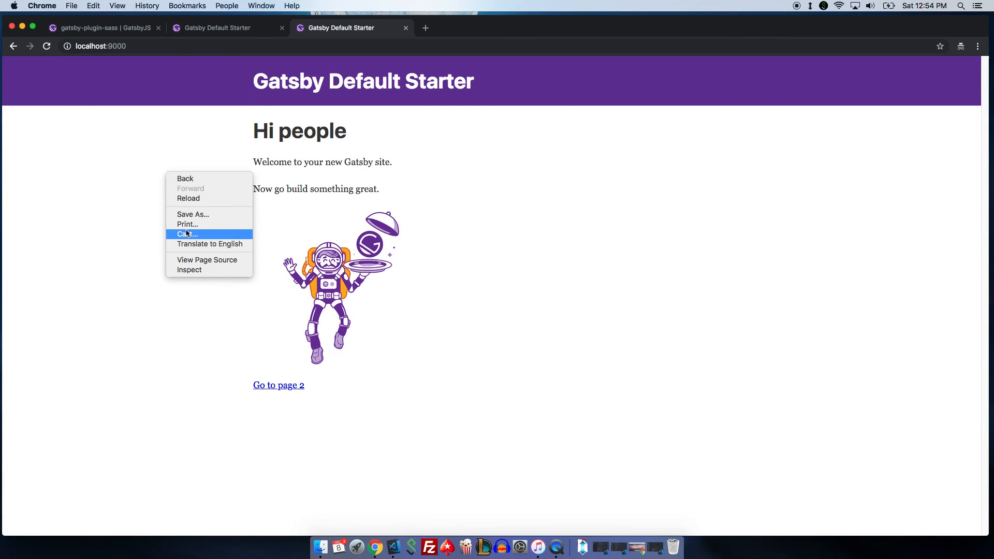
View the localhost:9000 page source for the Google Analytics script, then return to VS Code
{"action": "left_click", "coordinate": [207, 260]}
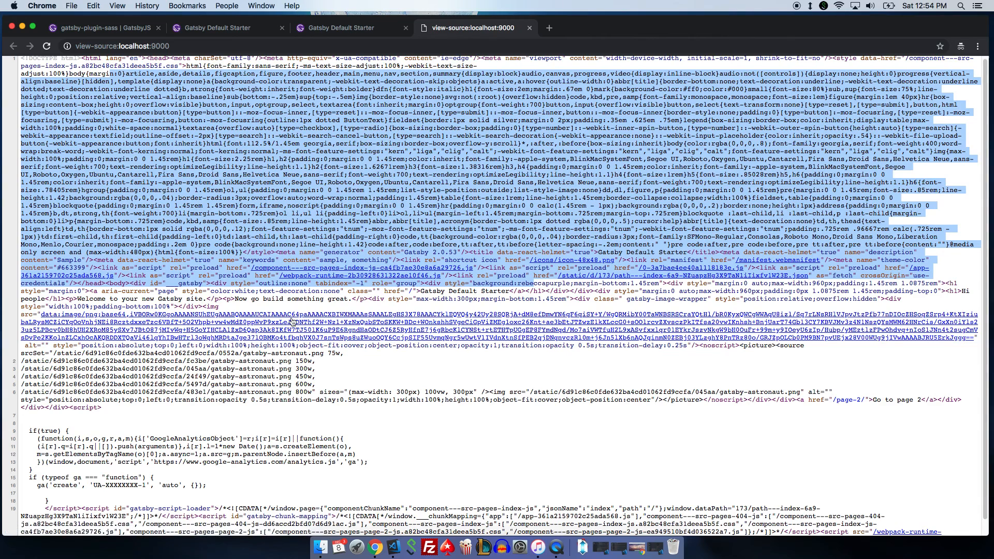
{"action": "scroll", "scroll_direction": "down", "scroll_amount": 3}
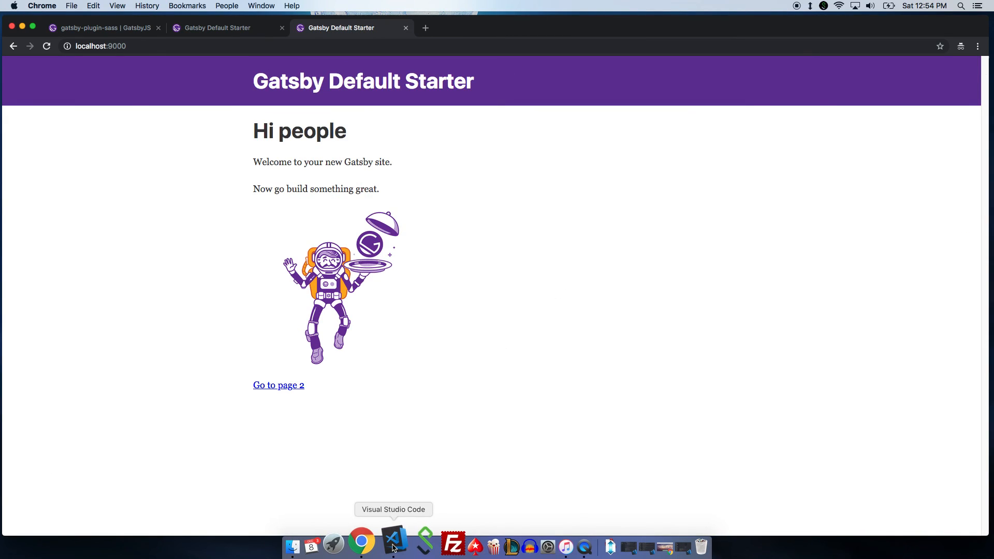
{"action": "left_click", "coordinate": [393, 544]}
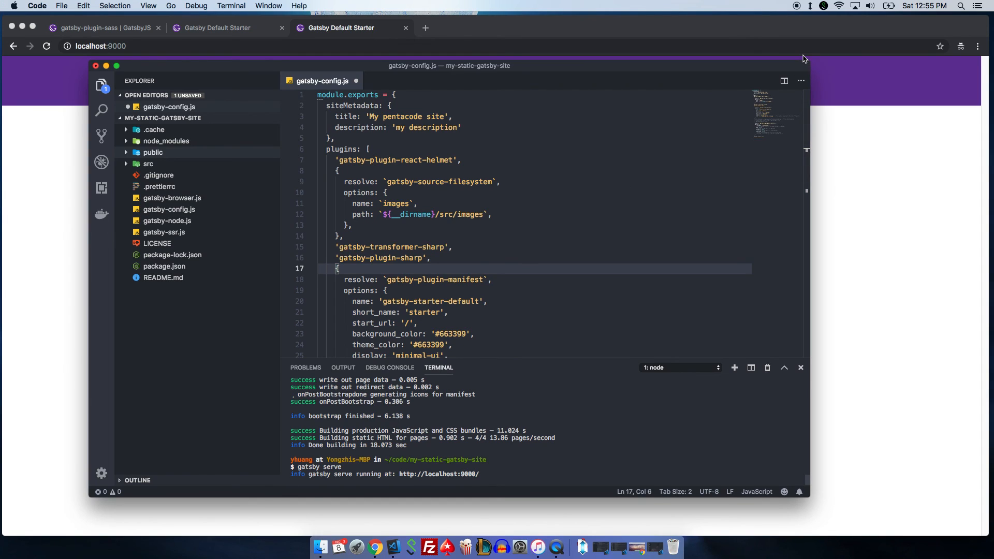
{"action": "mouse_move", "coordinate": [799, 38]}
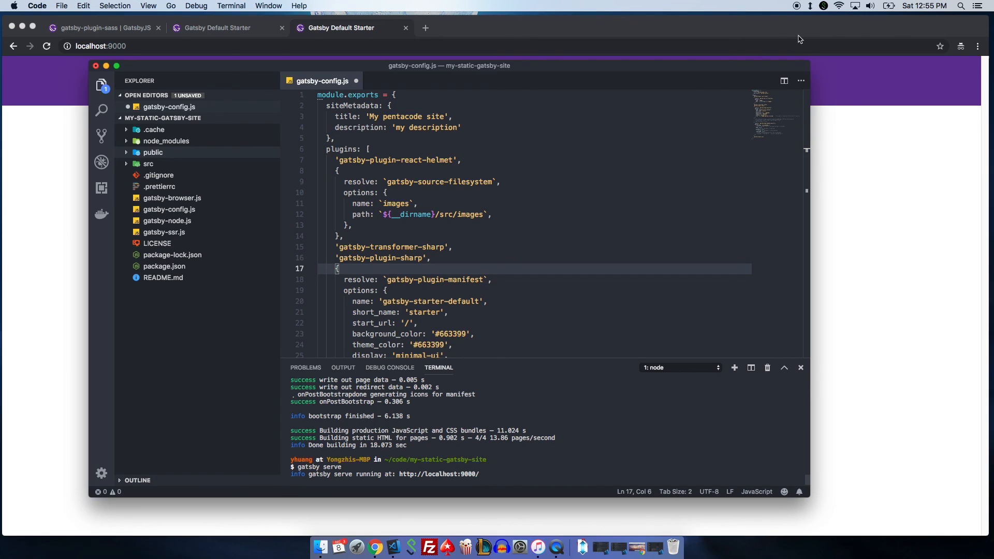